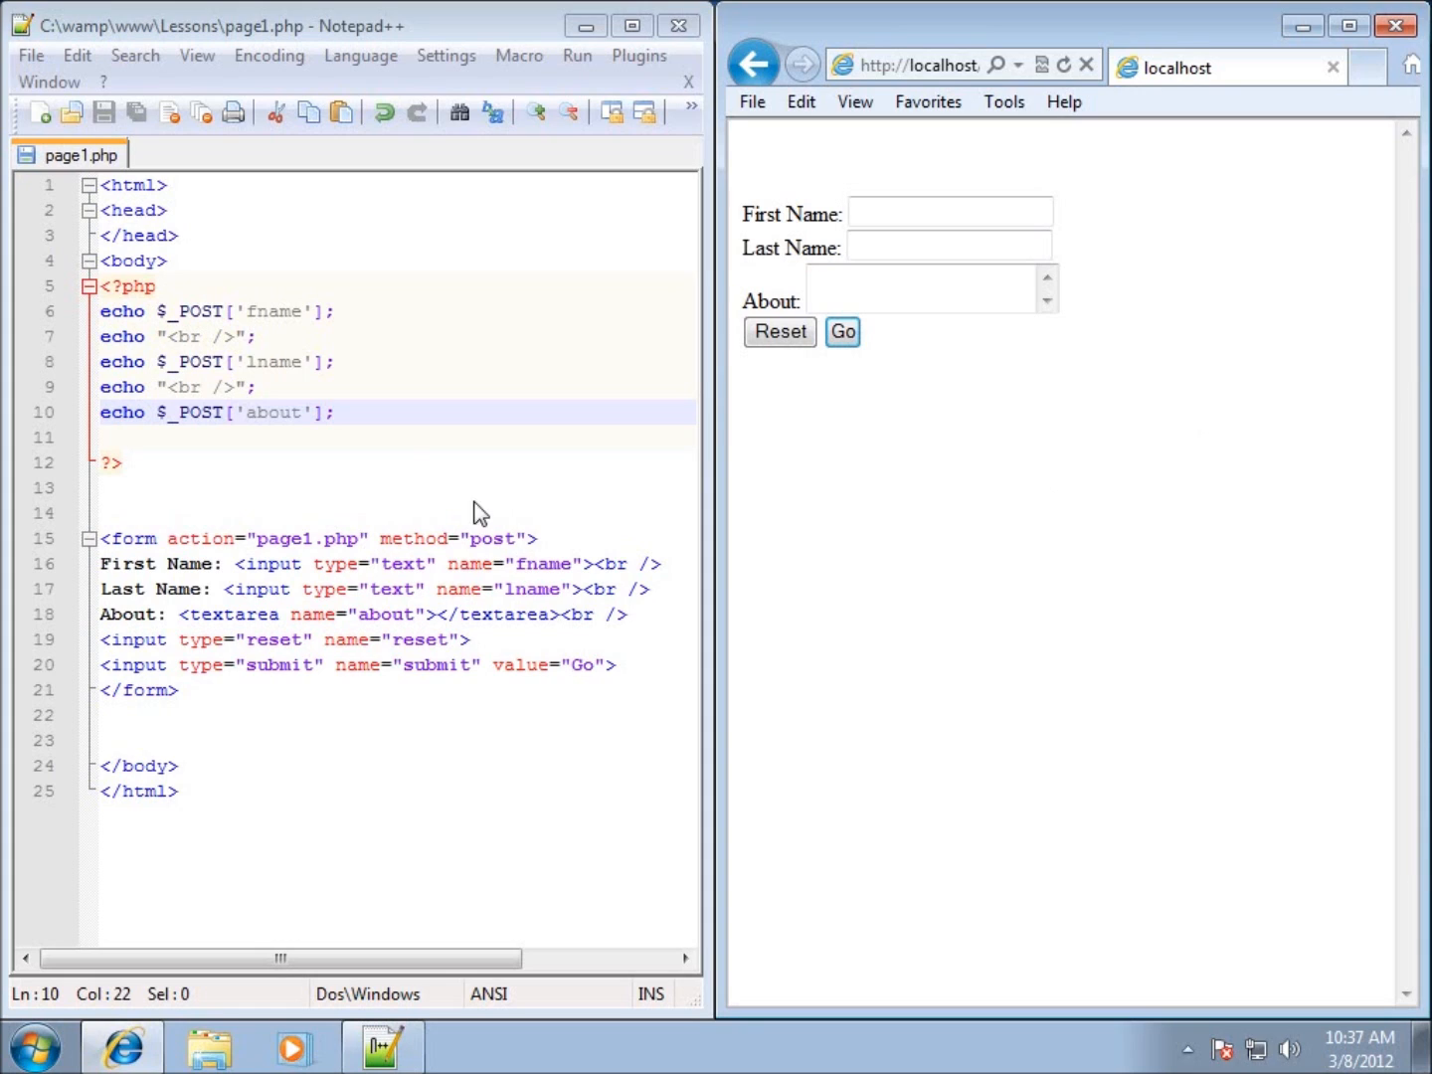
{"action": "mouse_move", "coordinate": [557, 517]}
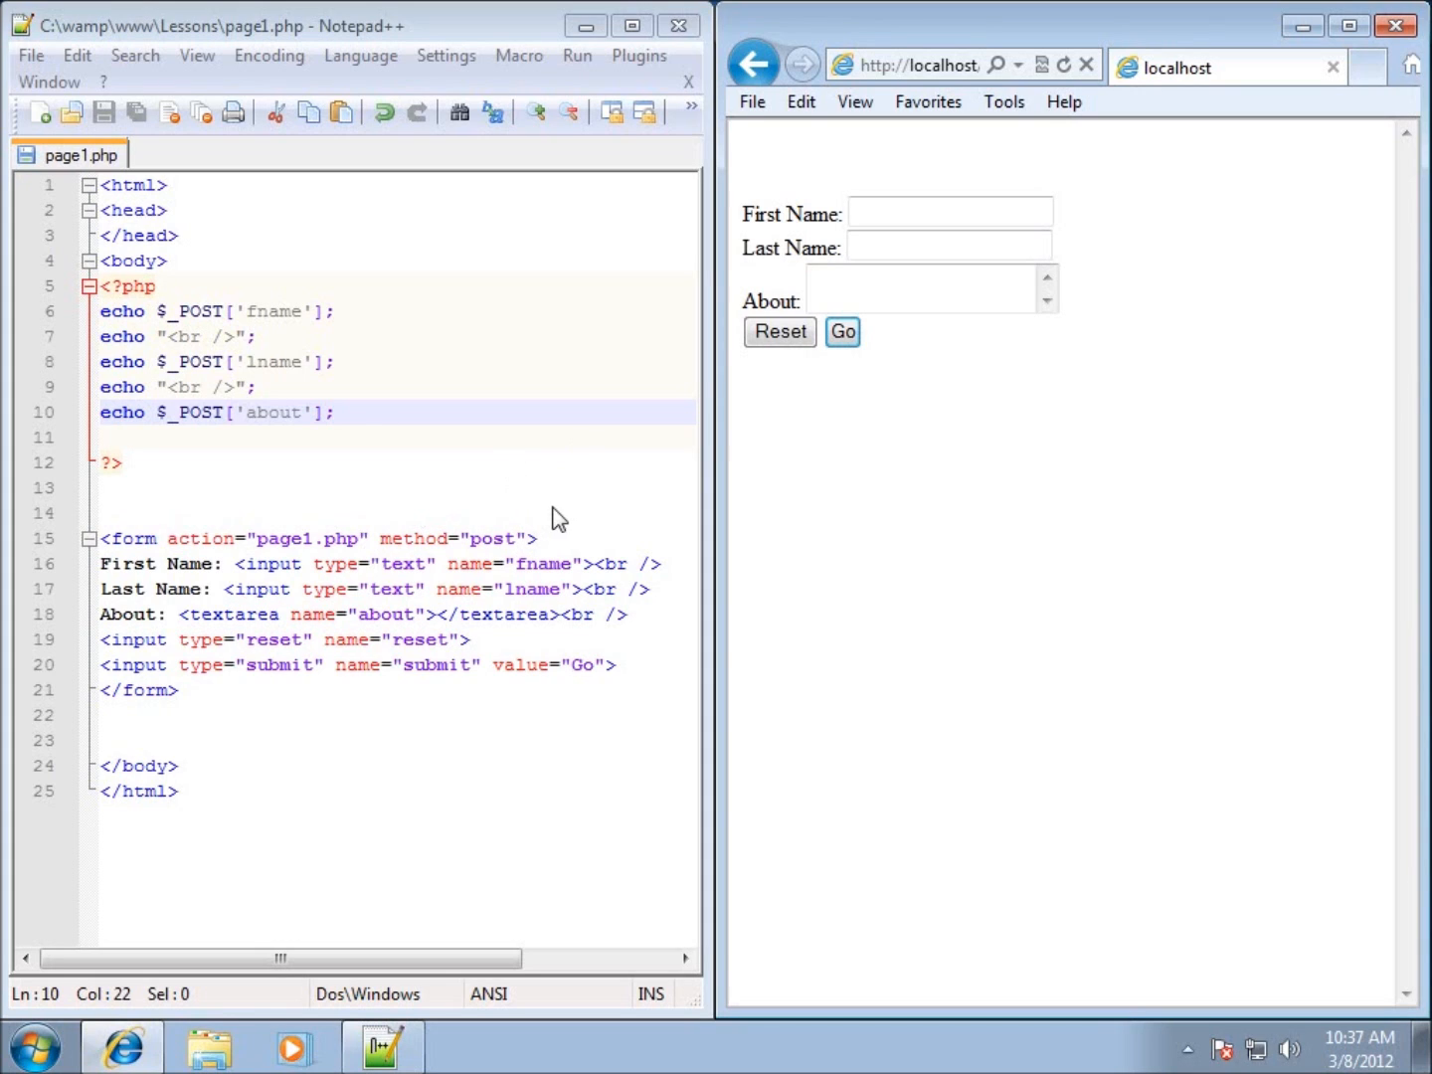
{"action": "mouse_move", "coordinate": [256, 428]}
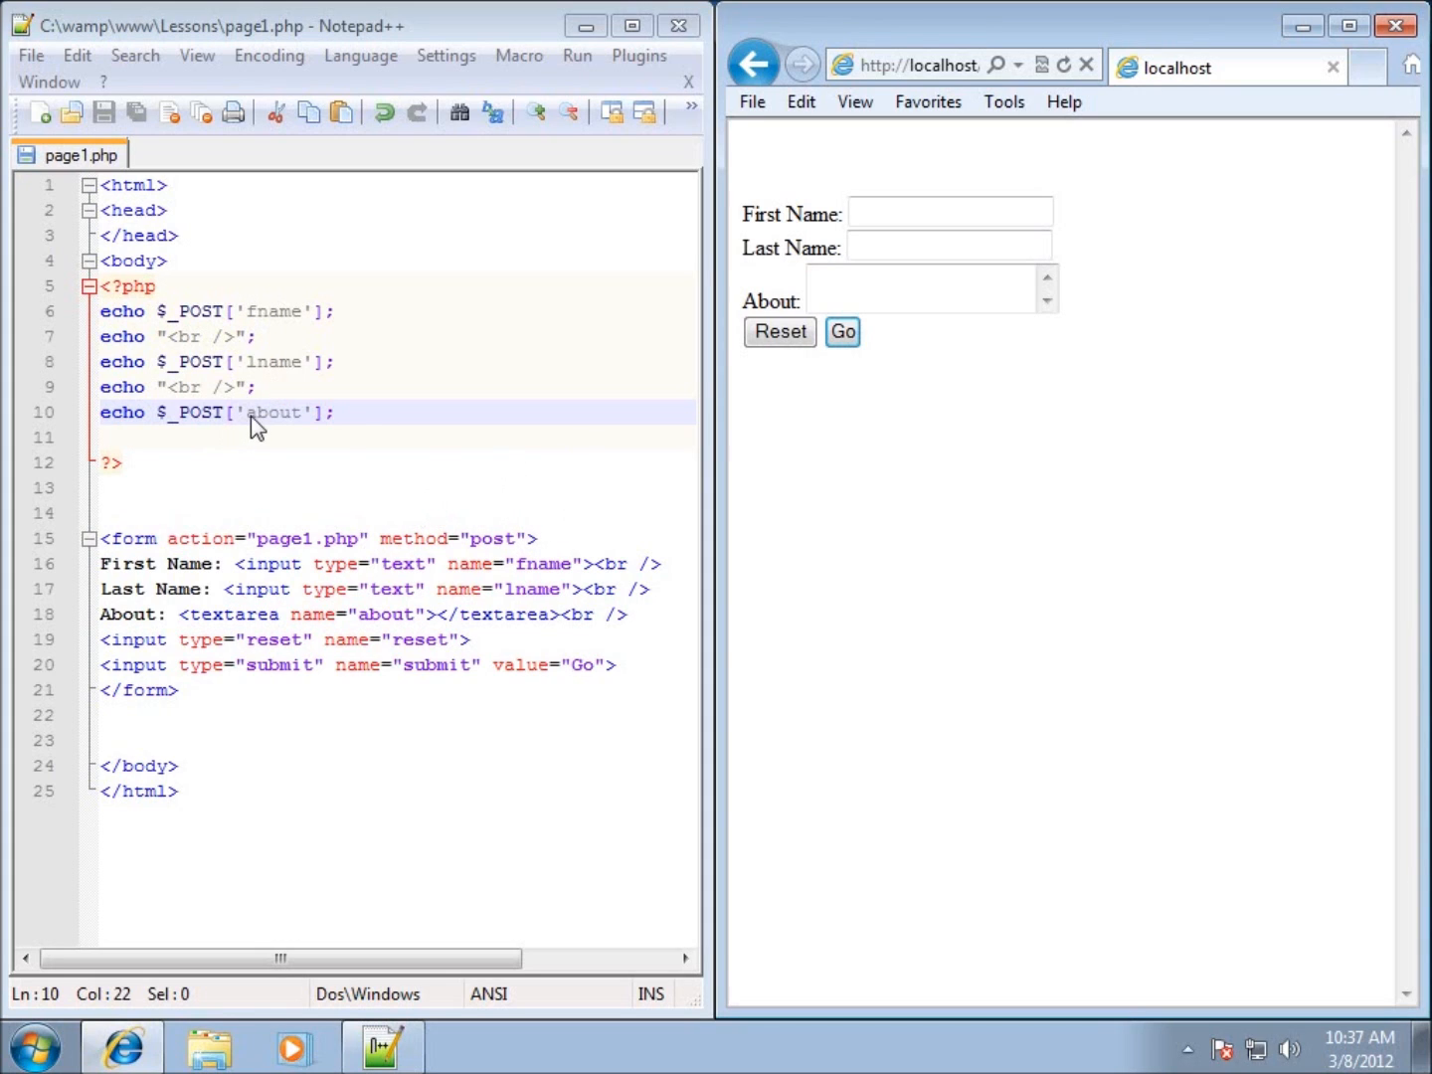
{"action": "mouse_move", "coordinate": [477, 656]}
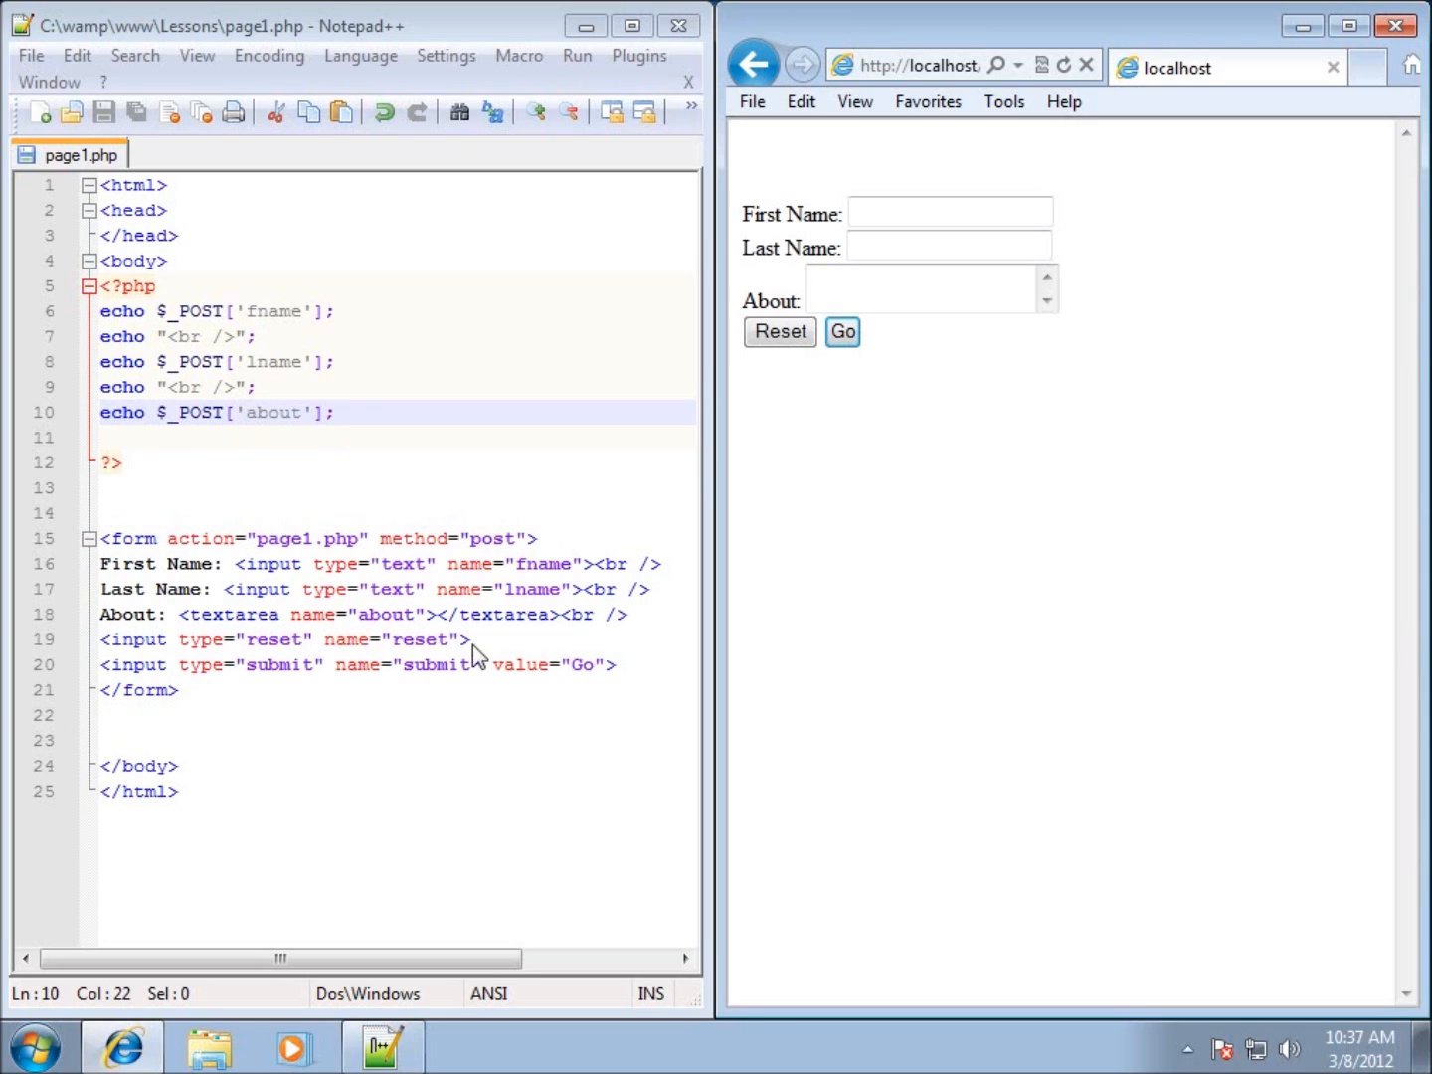
{"action": "mouse_move", "coordinate": [187, 368]}
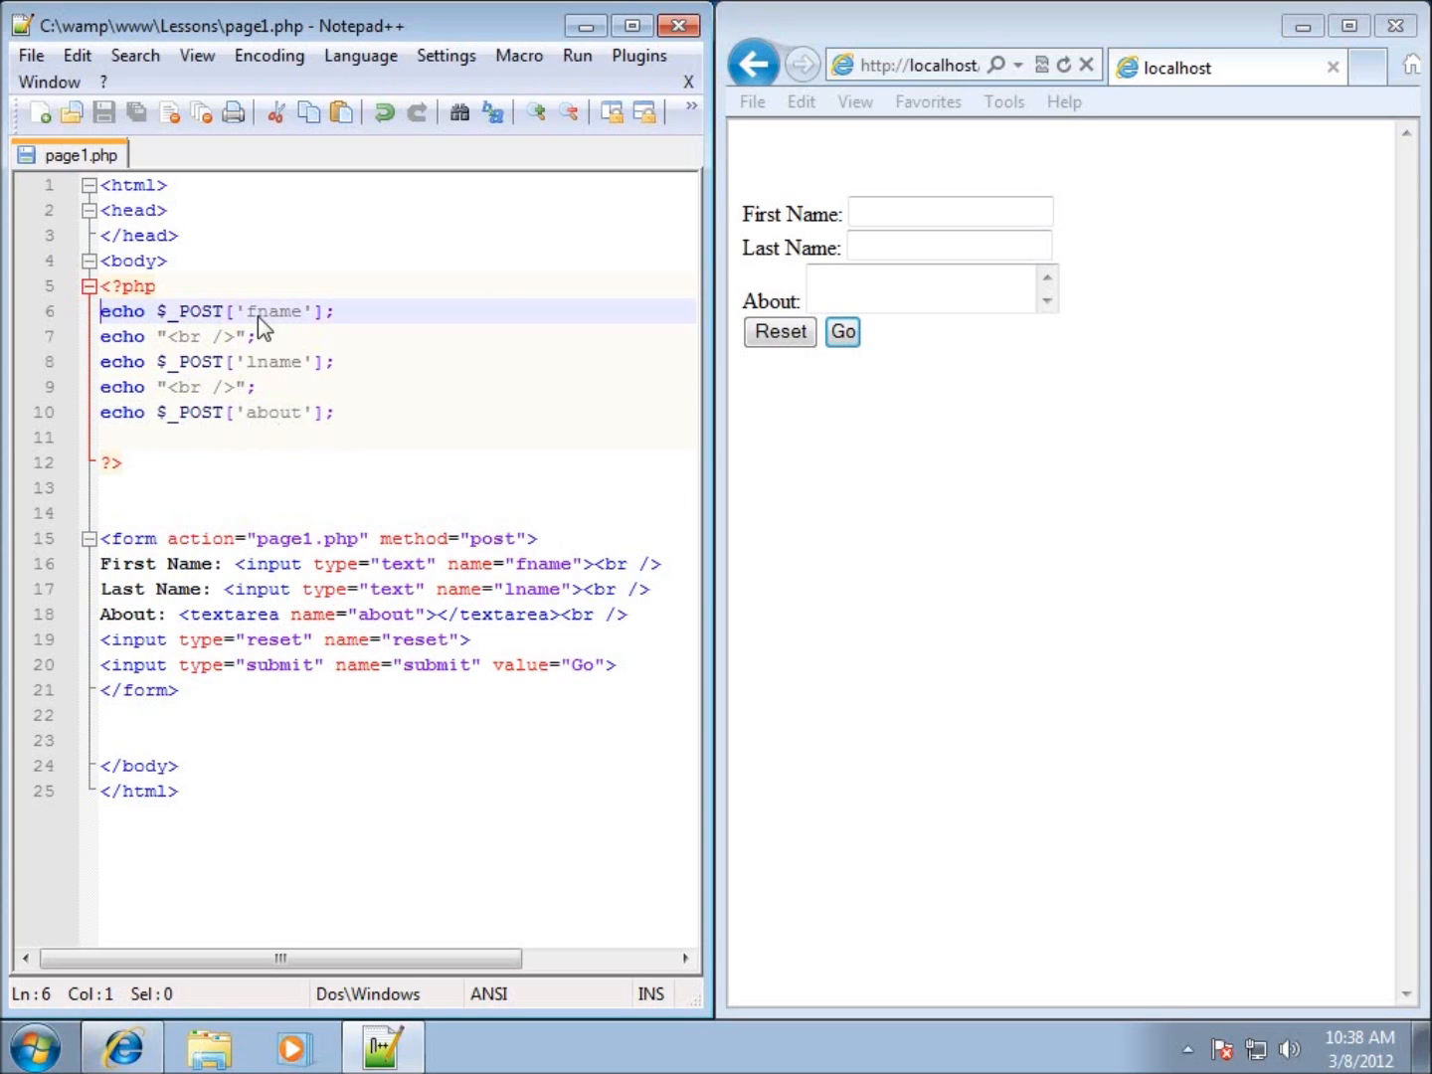
{"action": "mouse_move", "coordinate": [203, 418]}
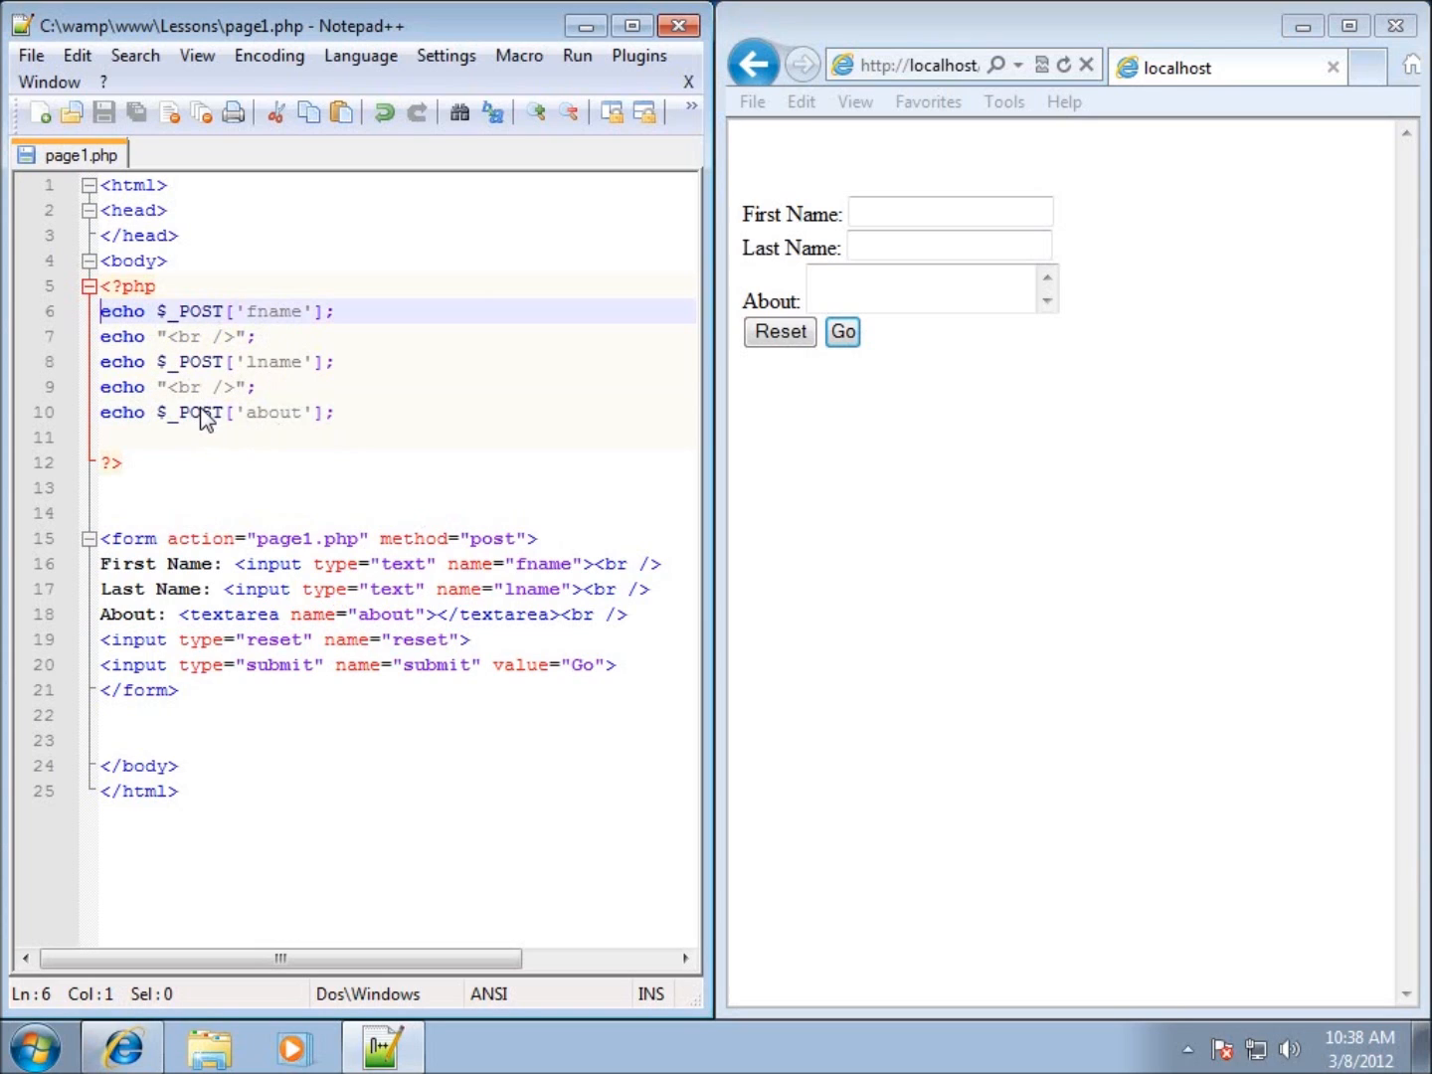
{"action": "mouse_move", "coordinate": [229, 434]}
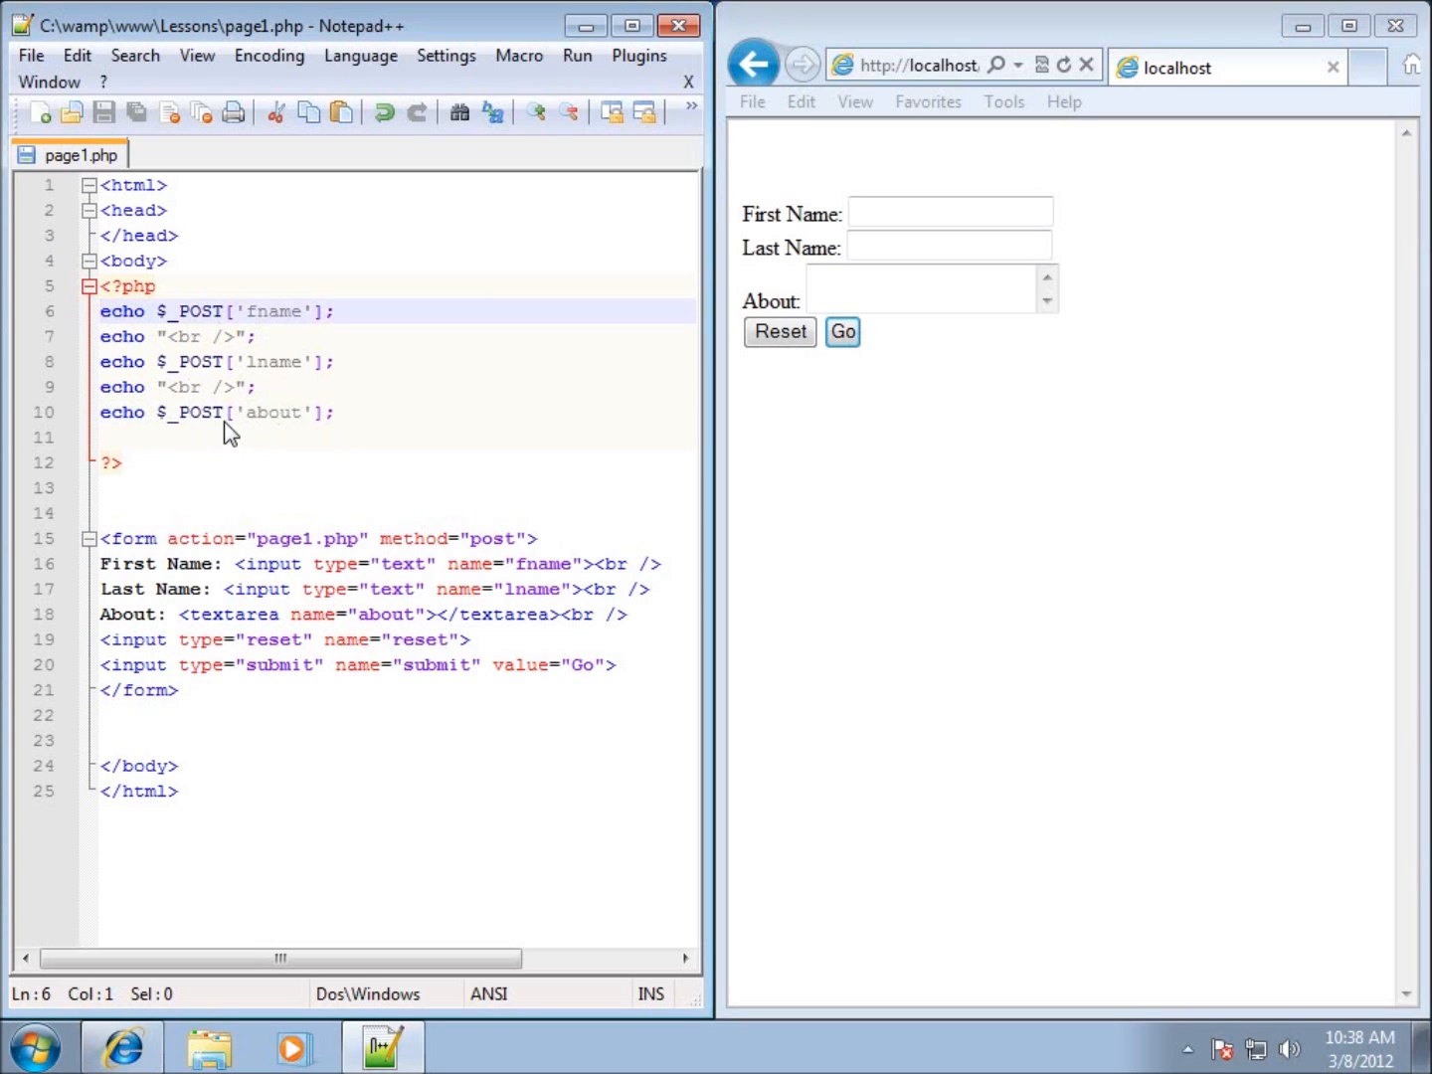
Step: Insert a new line 6 reading if(isset($_POST['submit'])) above the echo statements
{"action": "key", "text": "enter"}
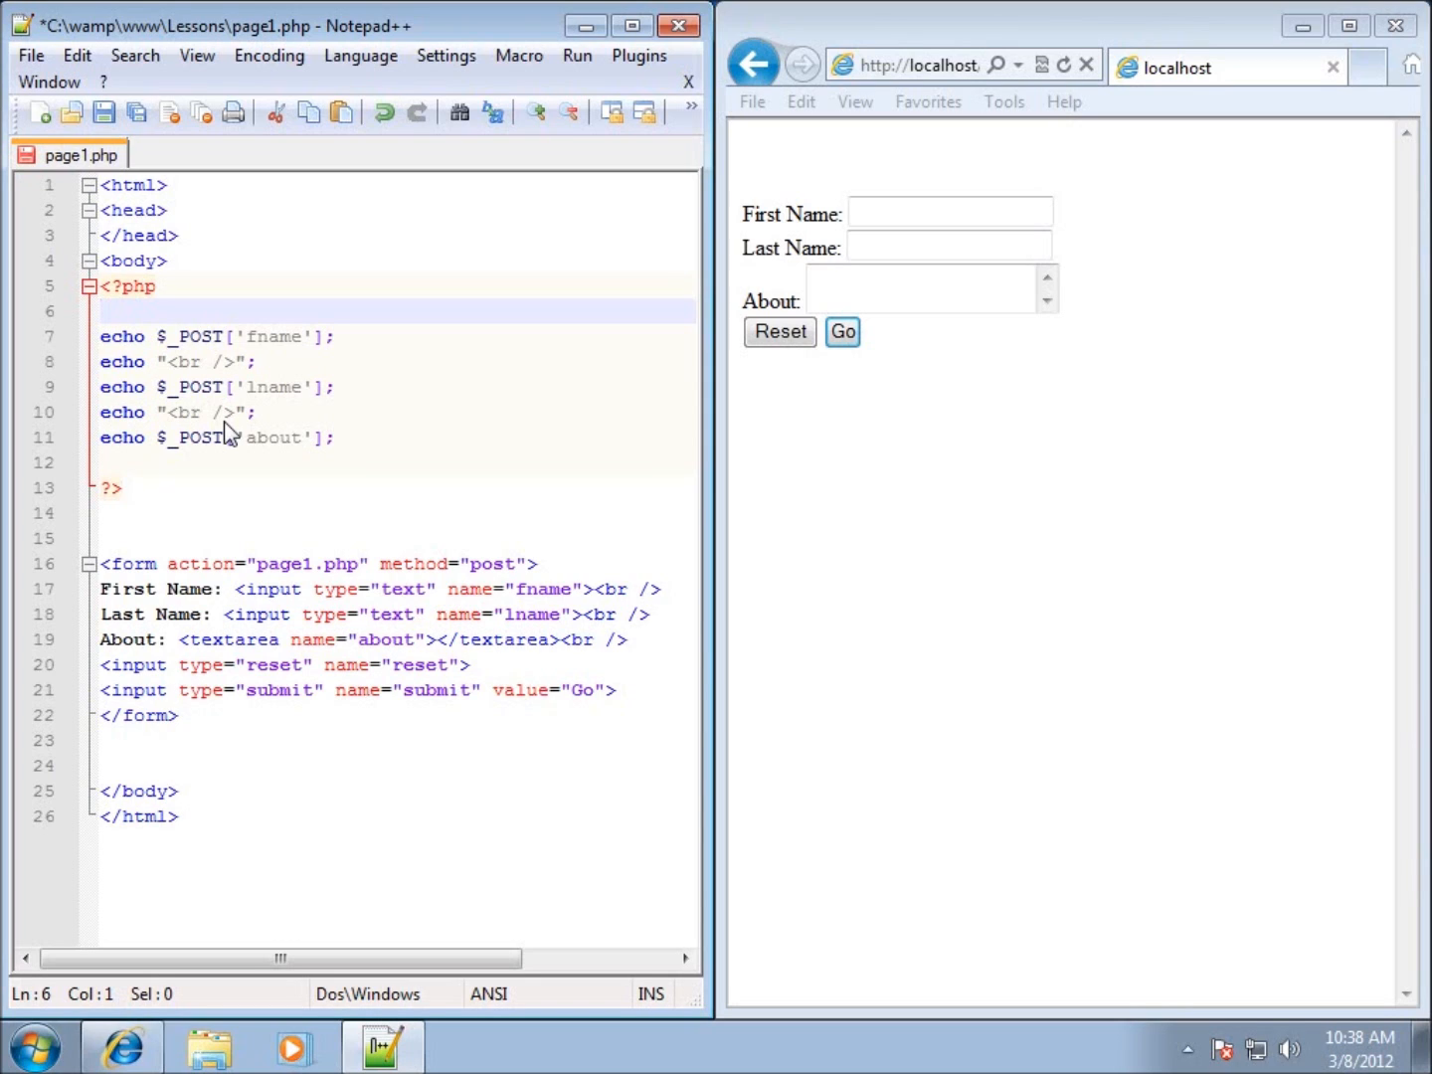
{"action": "type", "text": "if ("}
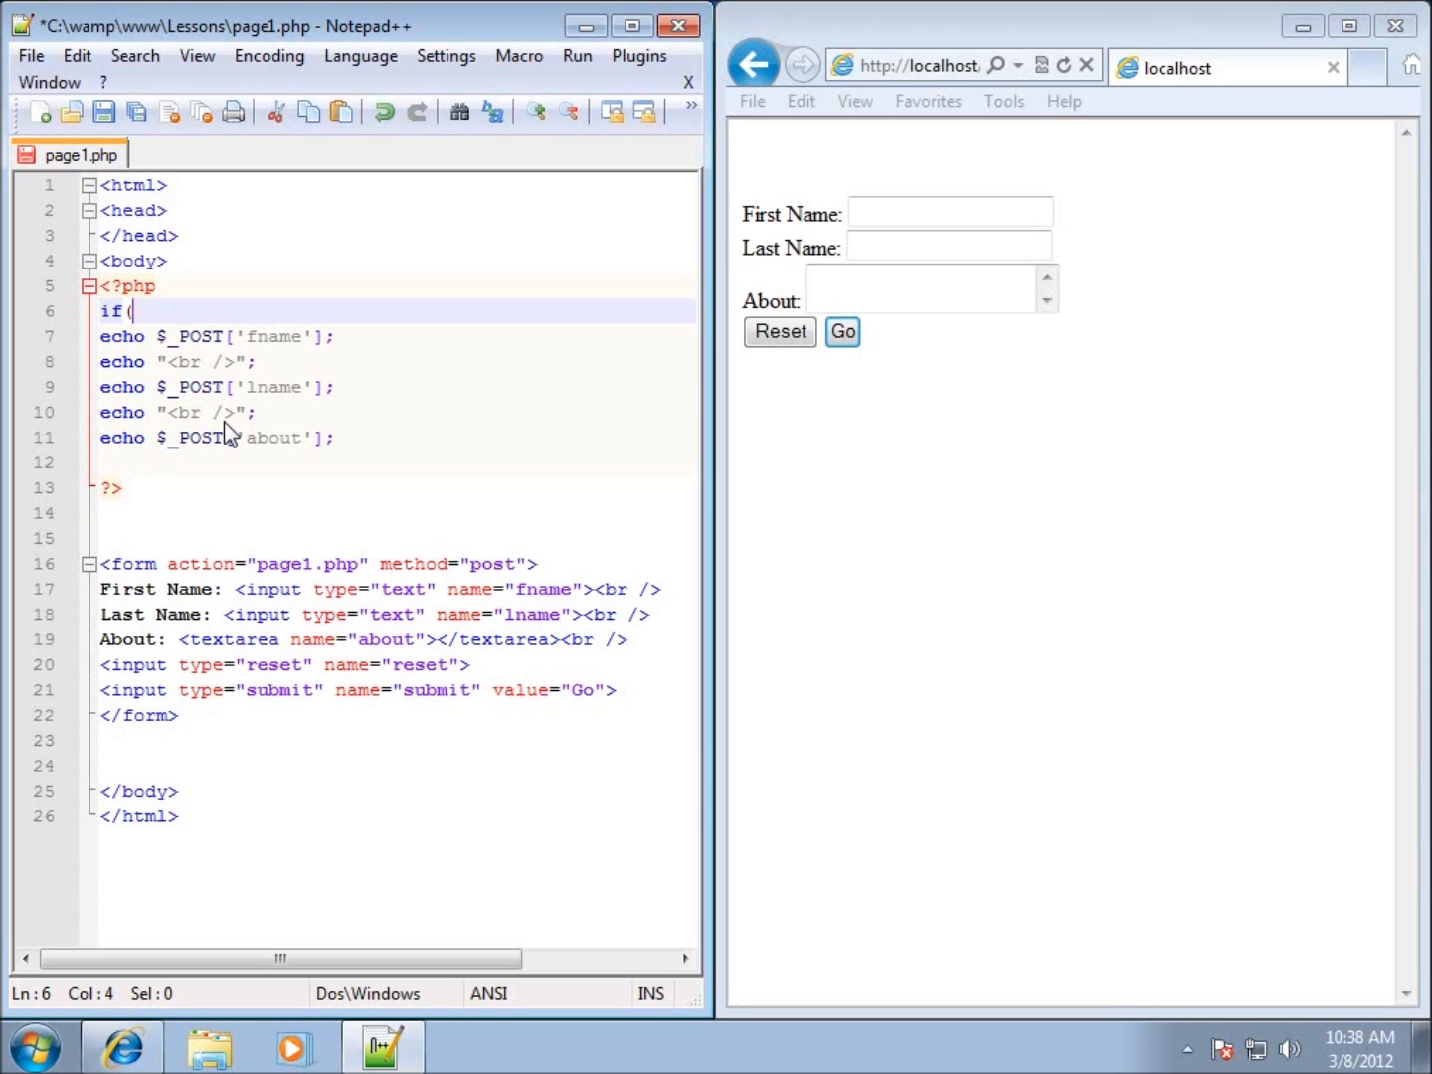
{"action": "type", "text": ")"}
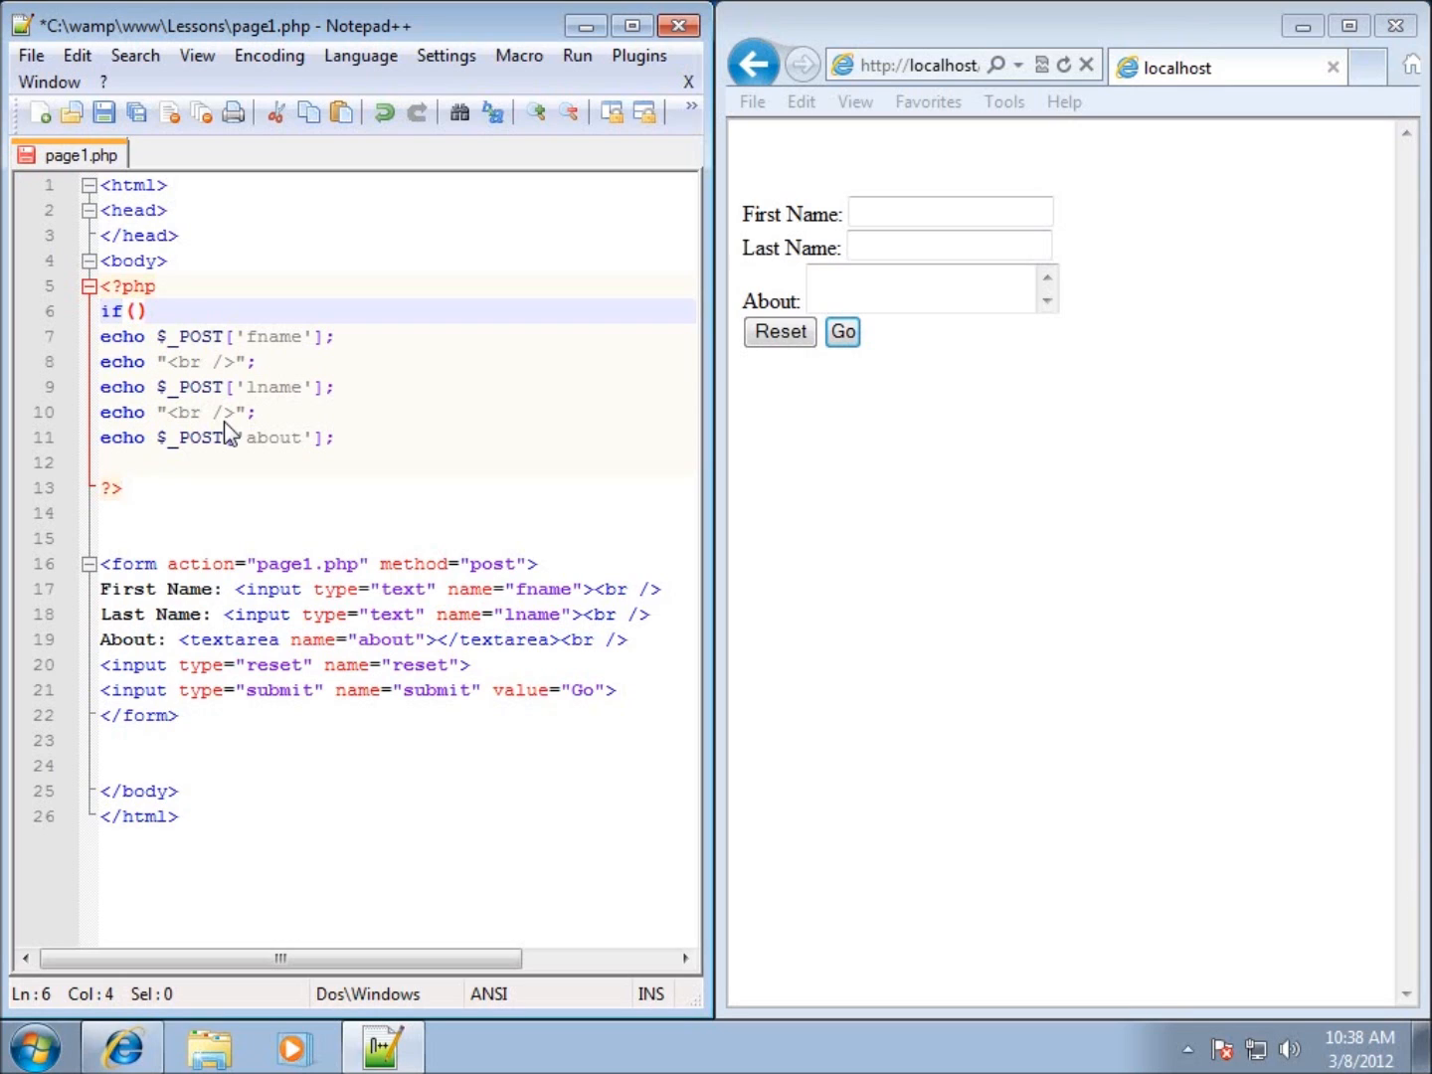
{"action": "type", "text": "isset"}
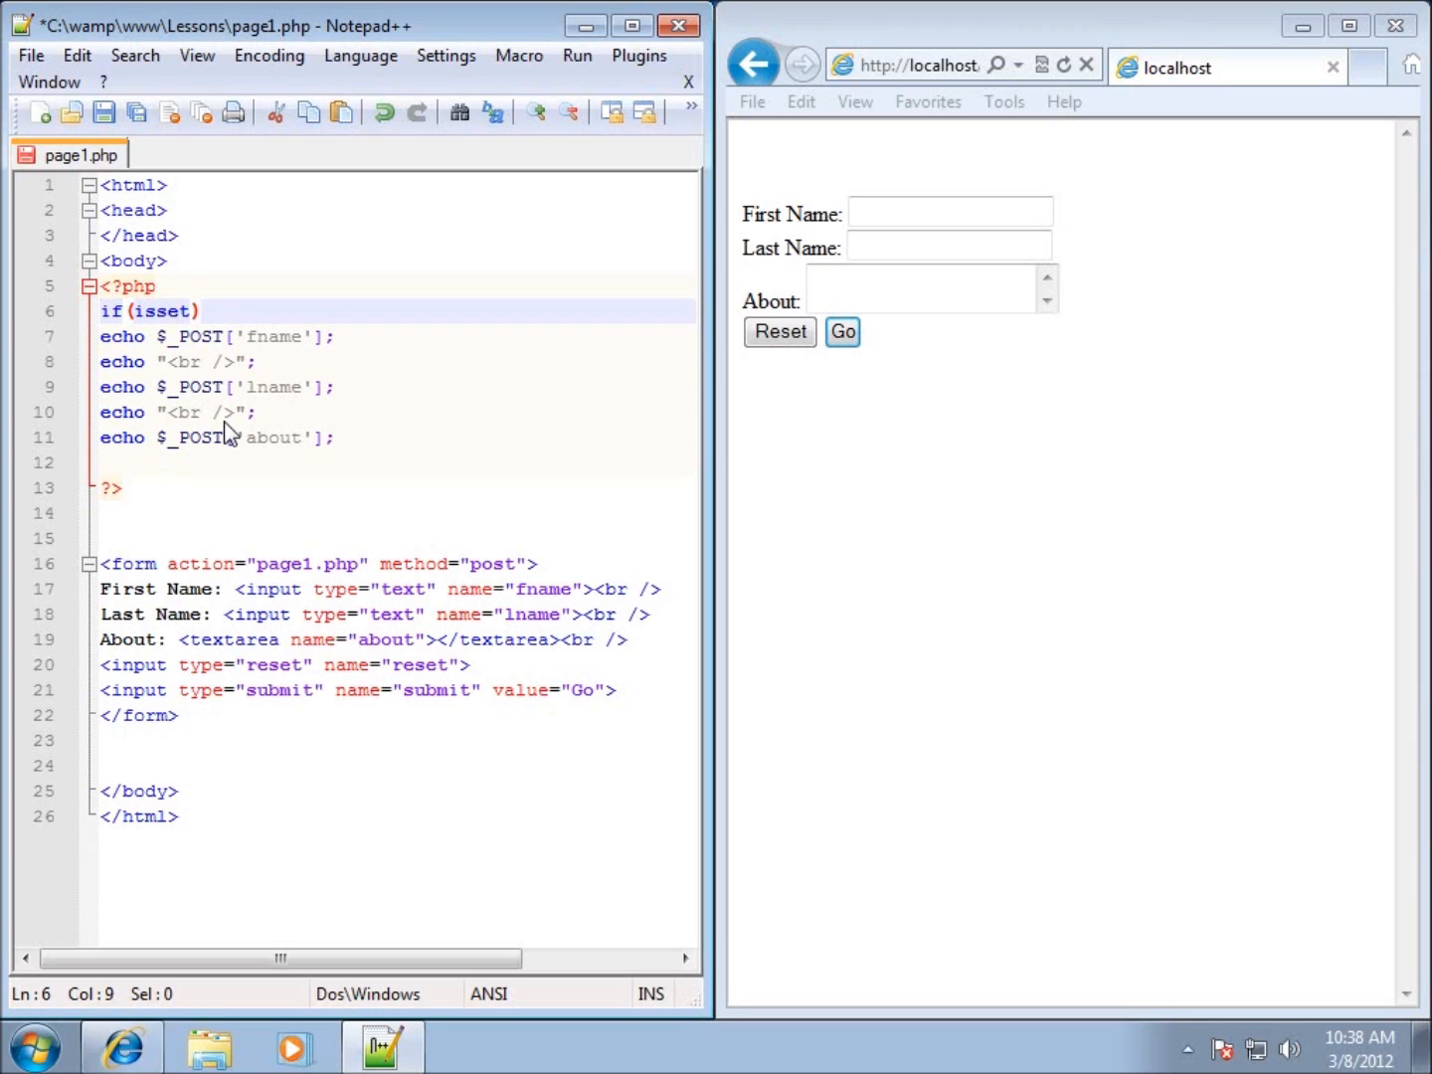
{"action": "type", "text": "()"}
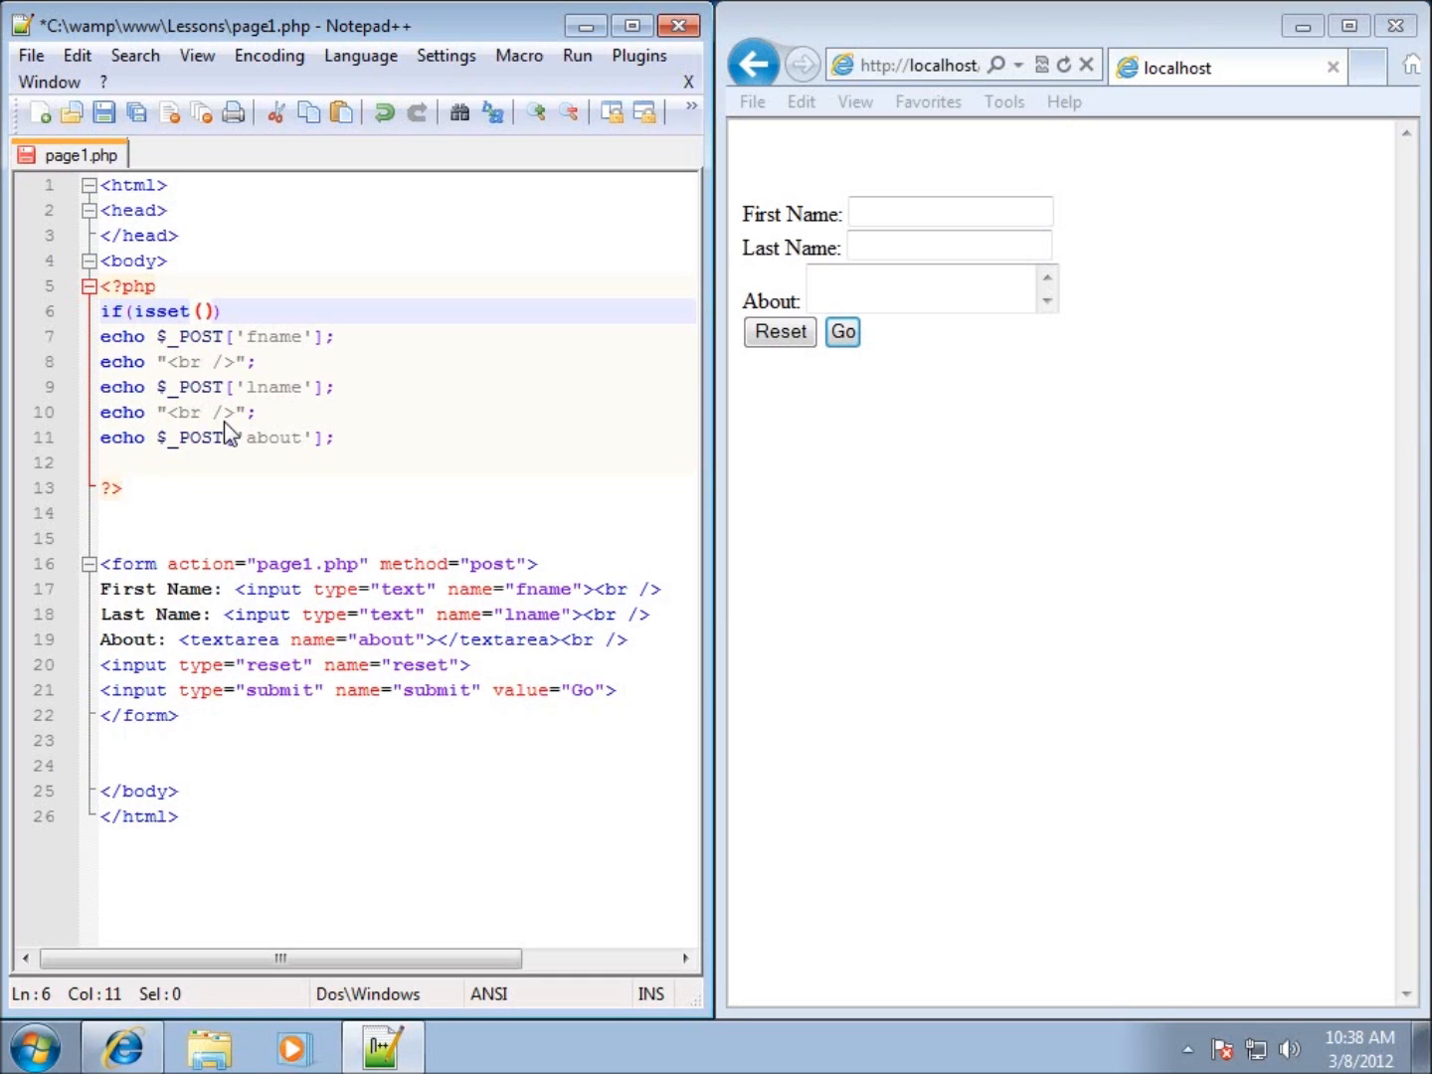
{"action": "left_click", "coordinate": [212, 310]}
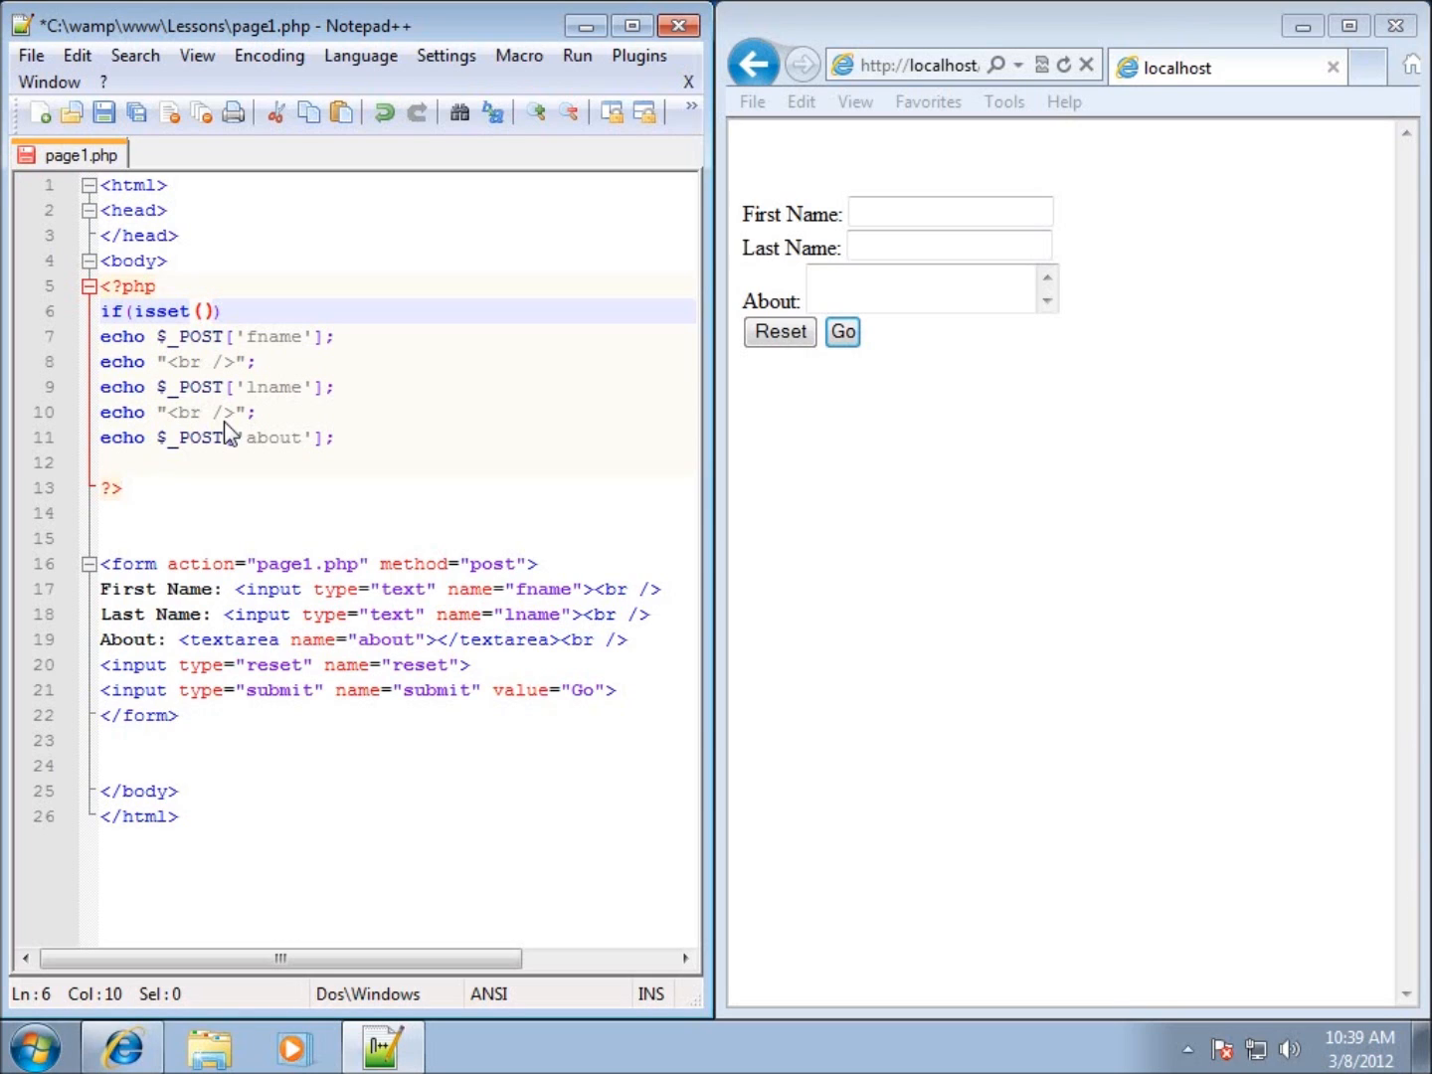
{"action": "type", "text": "$"}
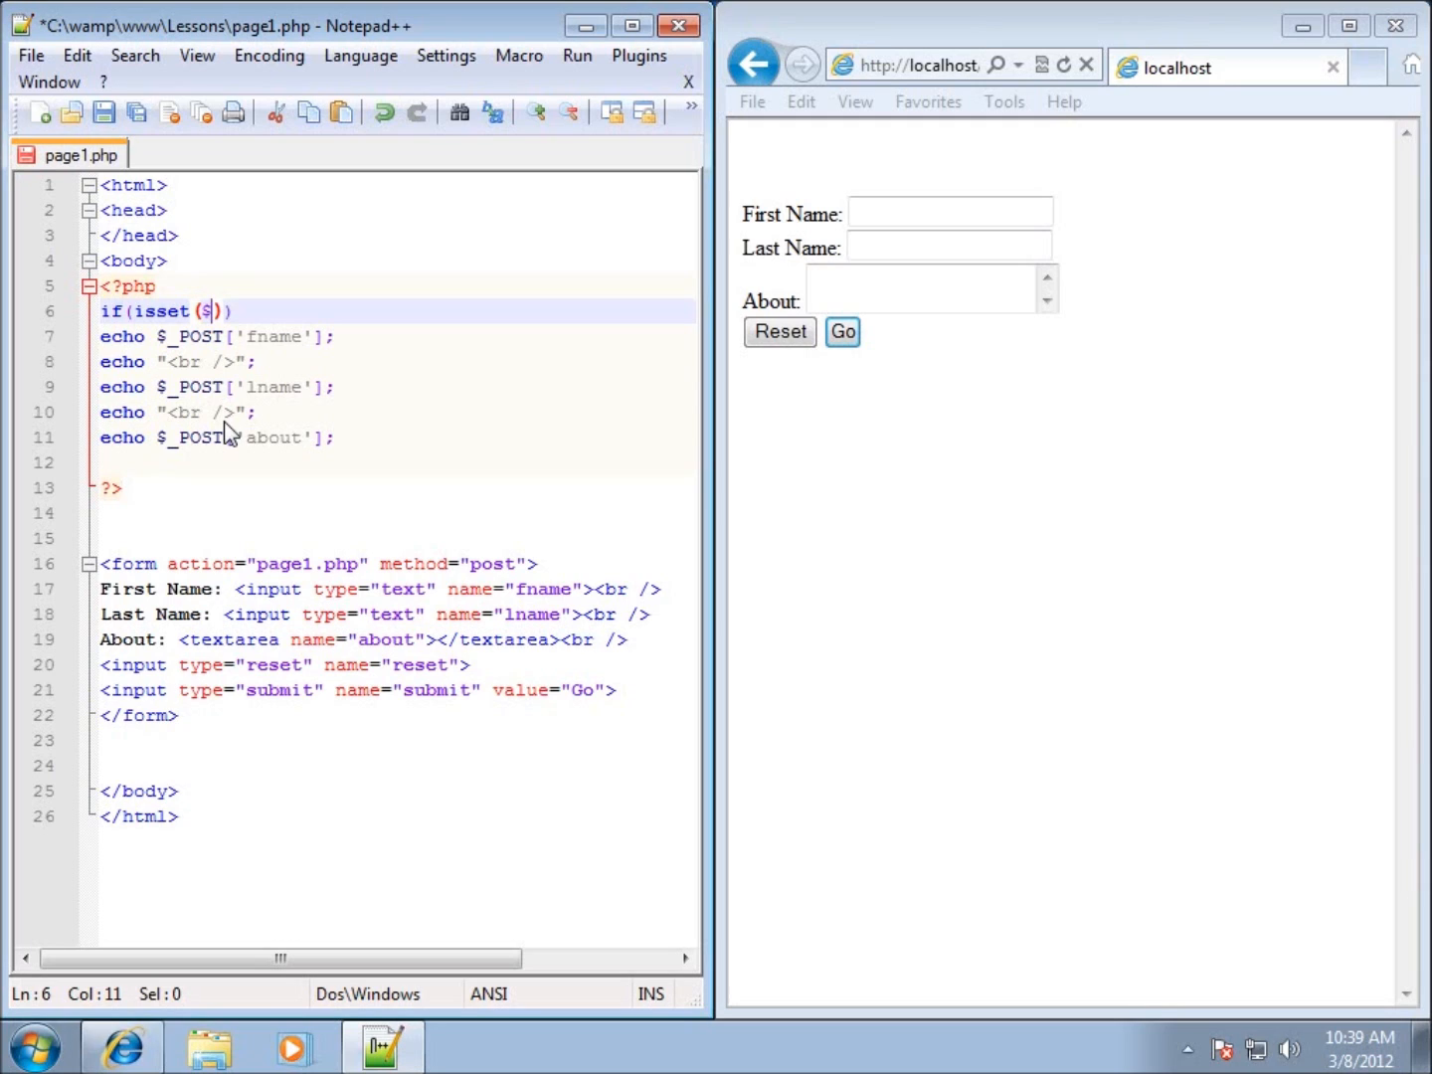
{"action": "type", "text": "_P"}
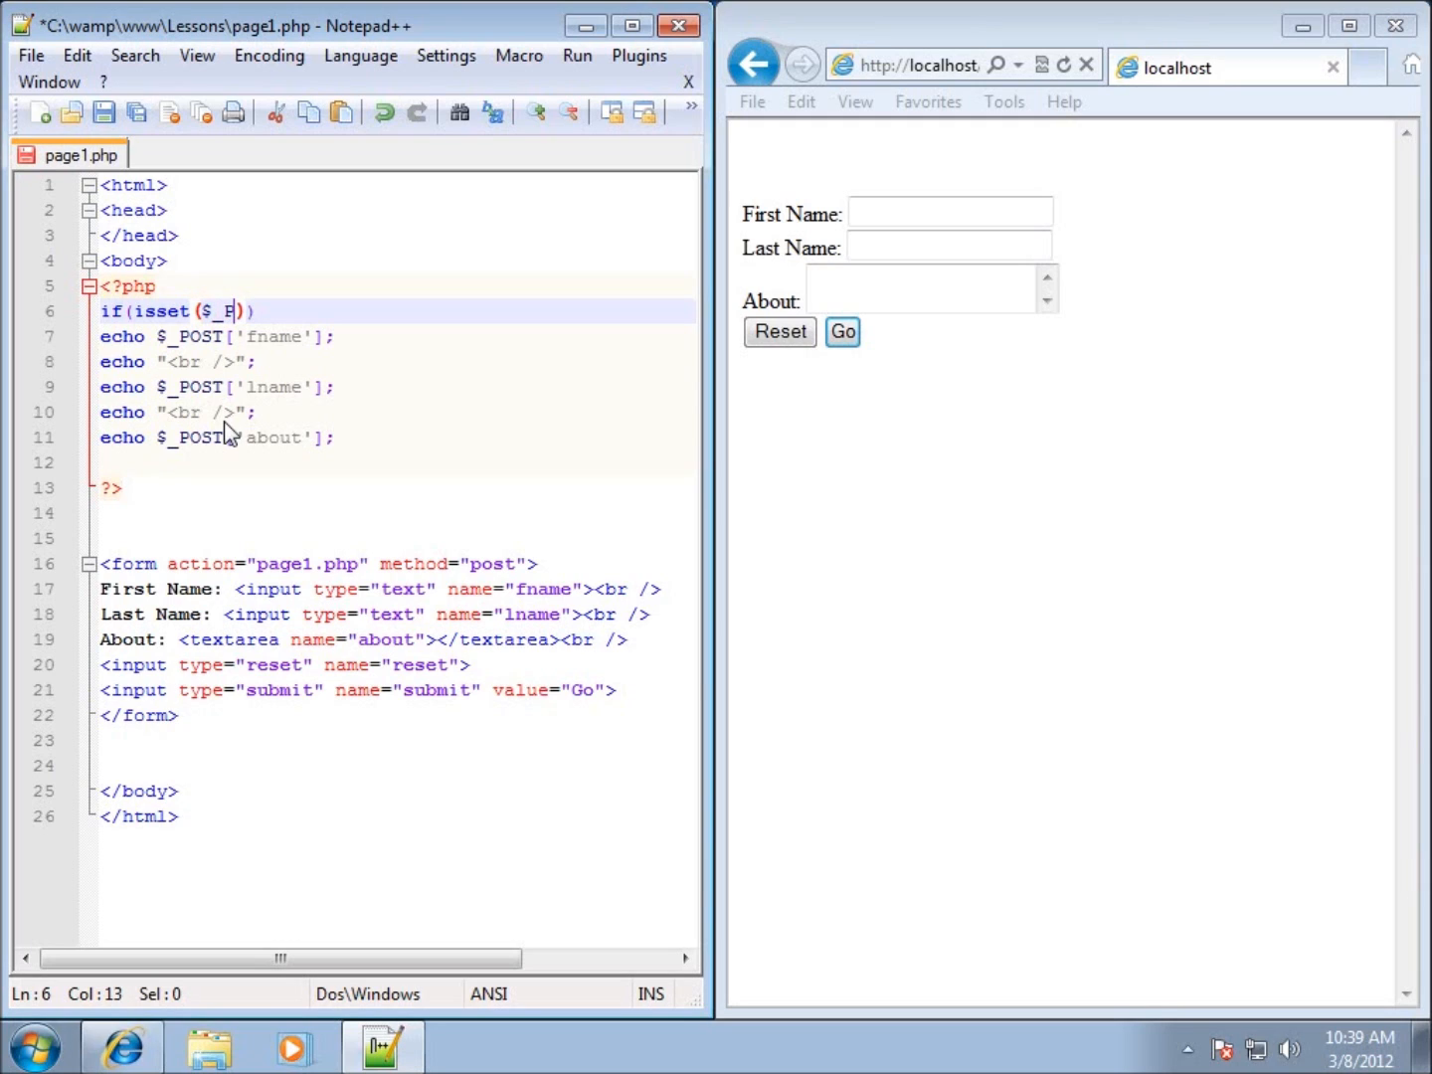
{"action": "type", "text": "OST['"}
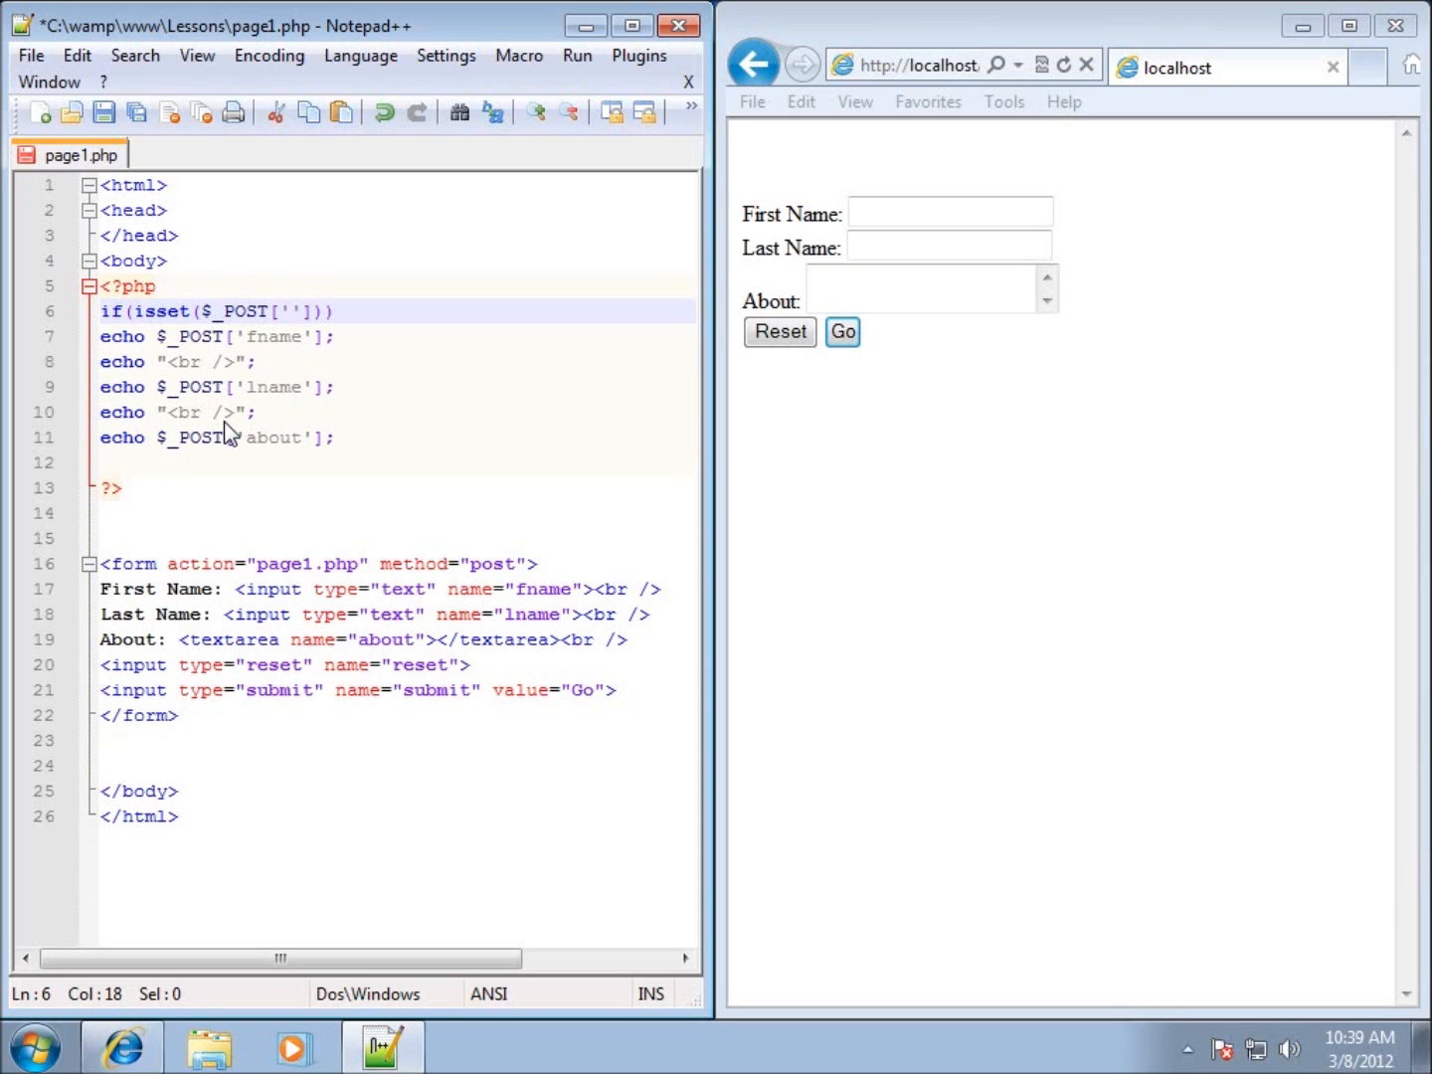
{"action": "type", "text": "submit"}
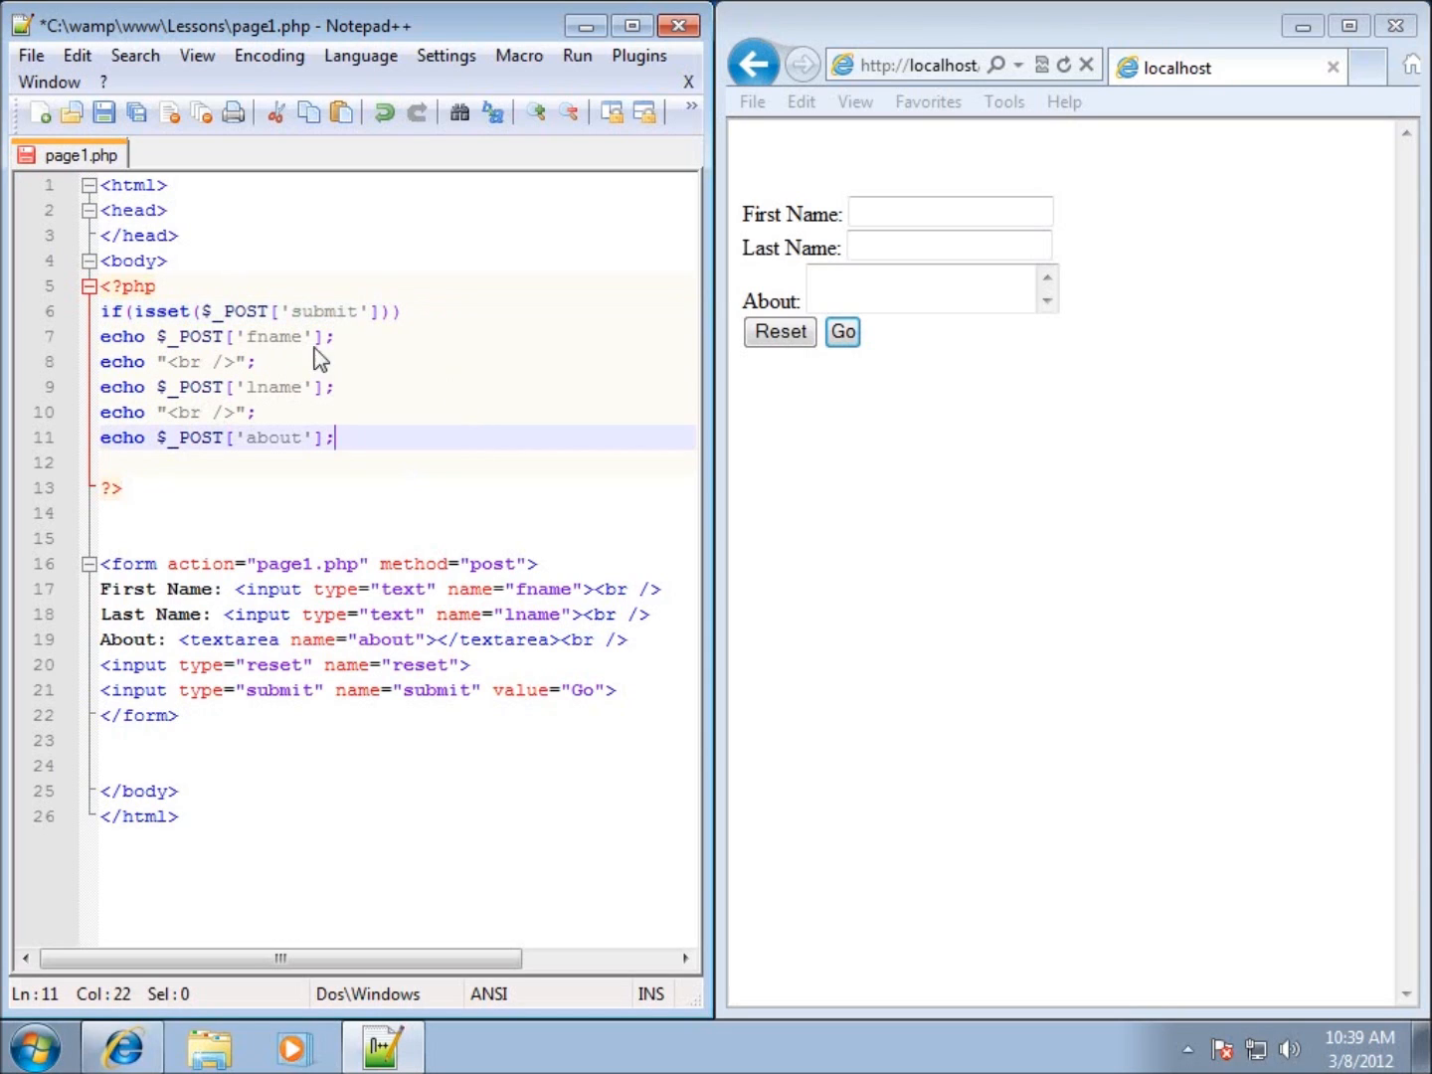
{"action": "mouse_move", "coordinate": [292, 321]}
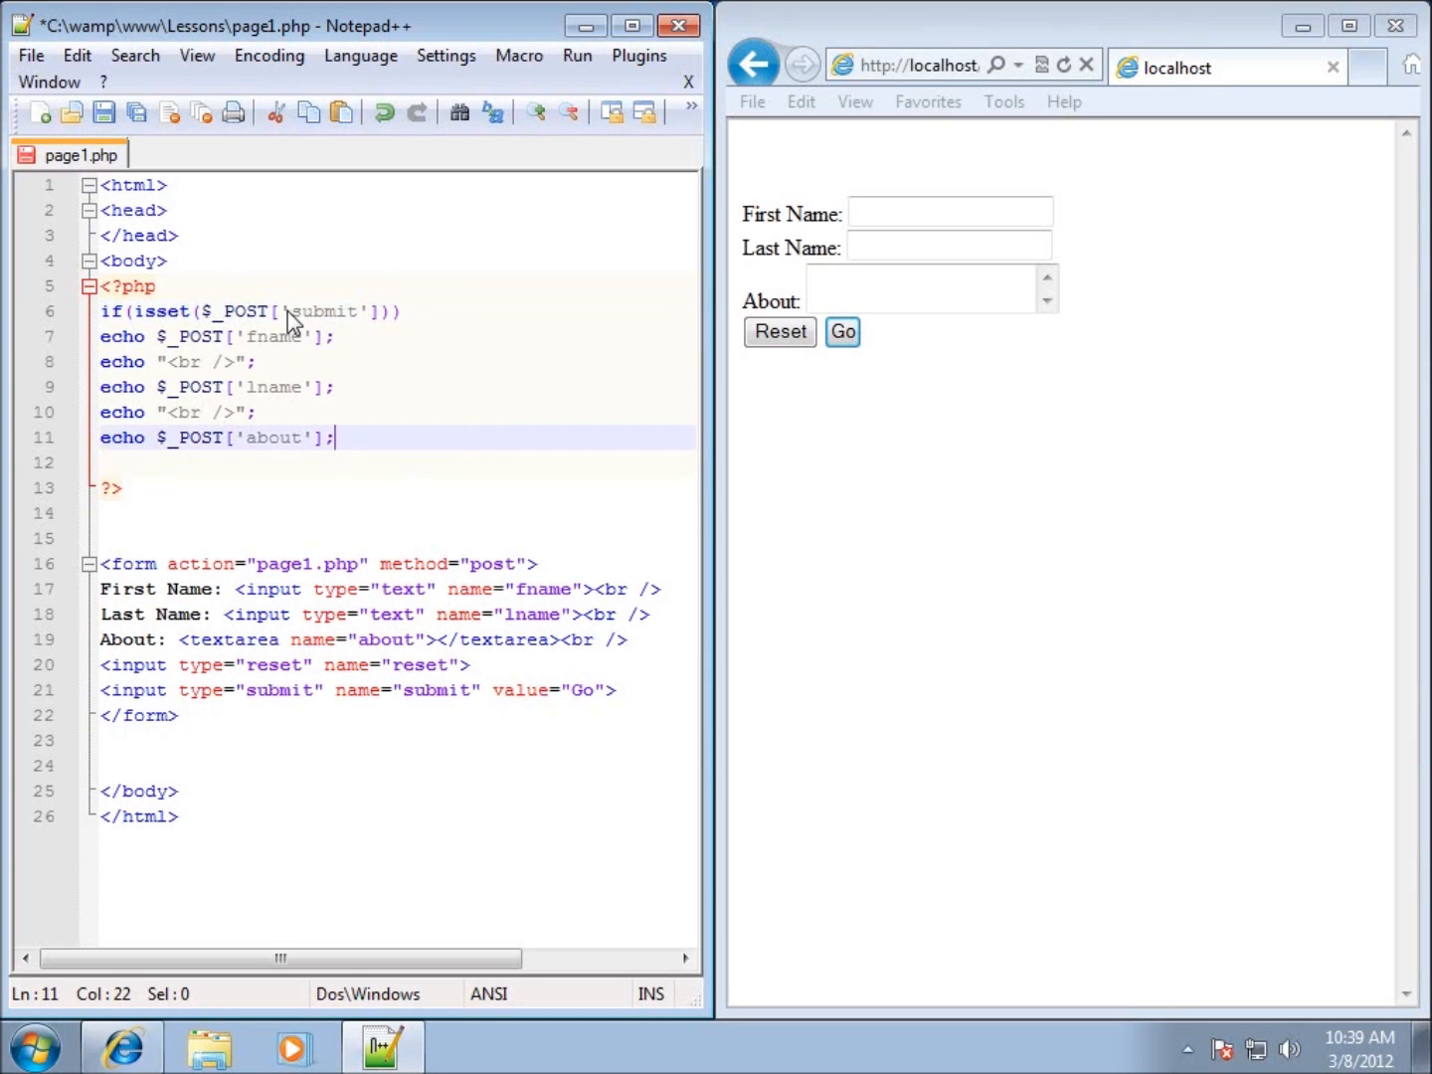
Step: Select 'submit' in the isset condition to check it matches the form's submit name
{"action": "double_click", "coordinate": [318, 311]}
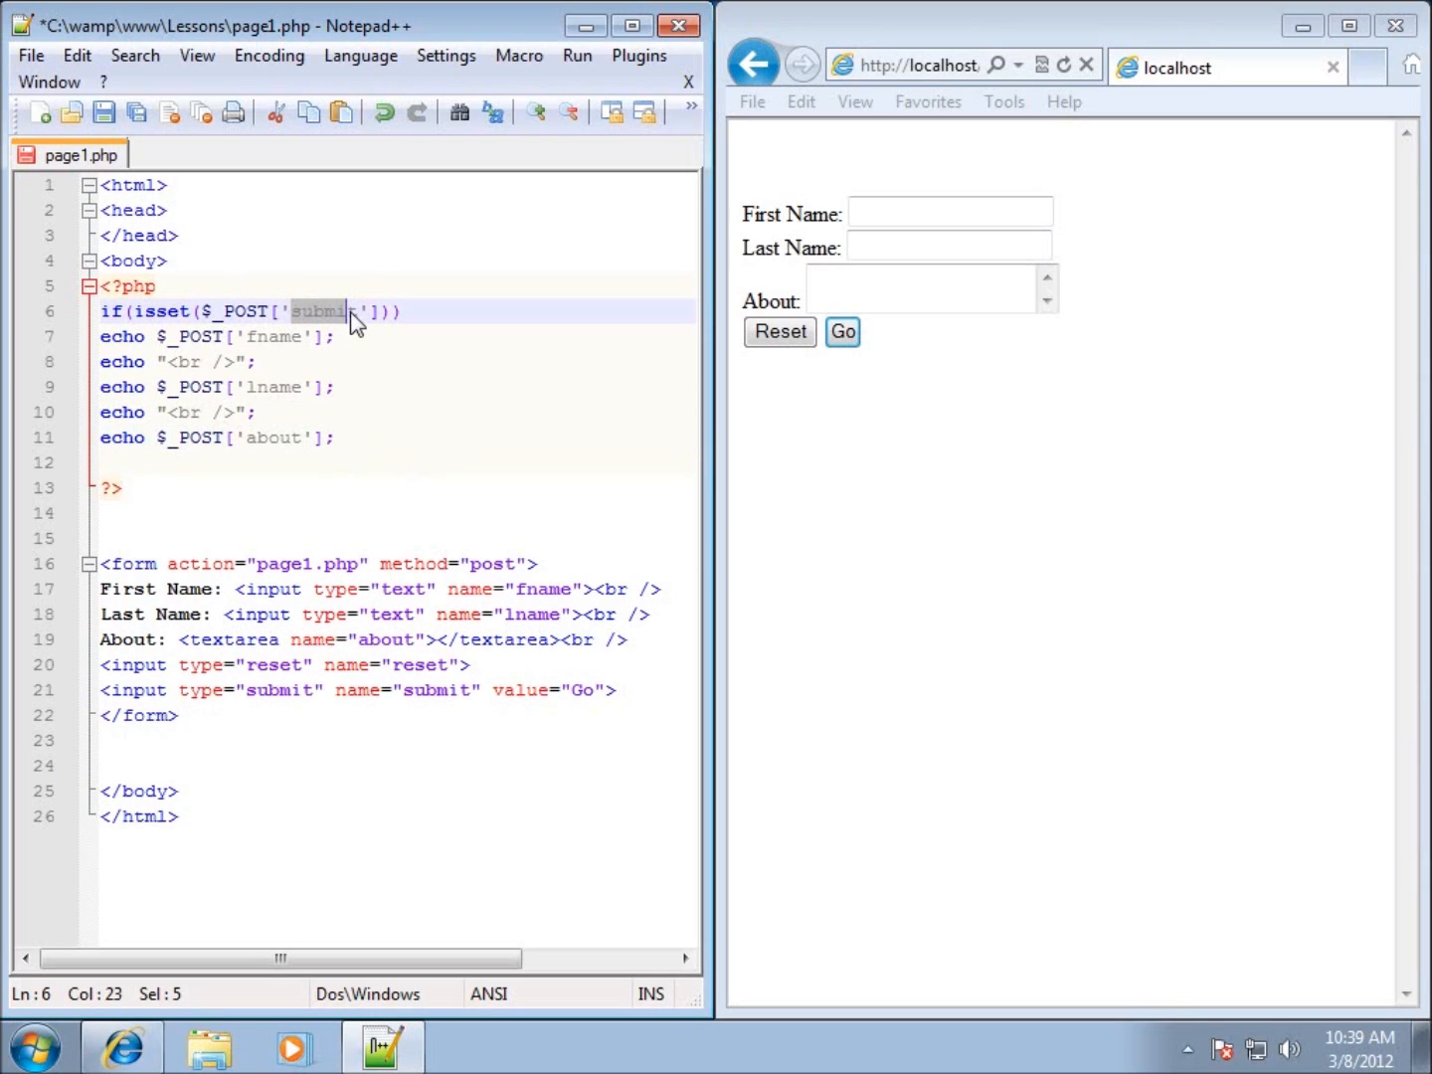
{"action": "double_click", "coordinate": [316, 311]}
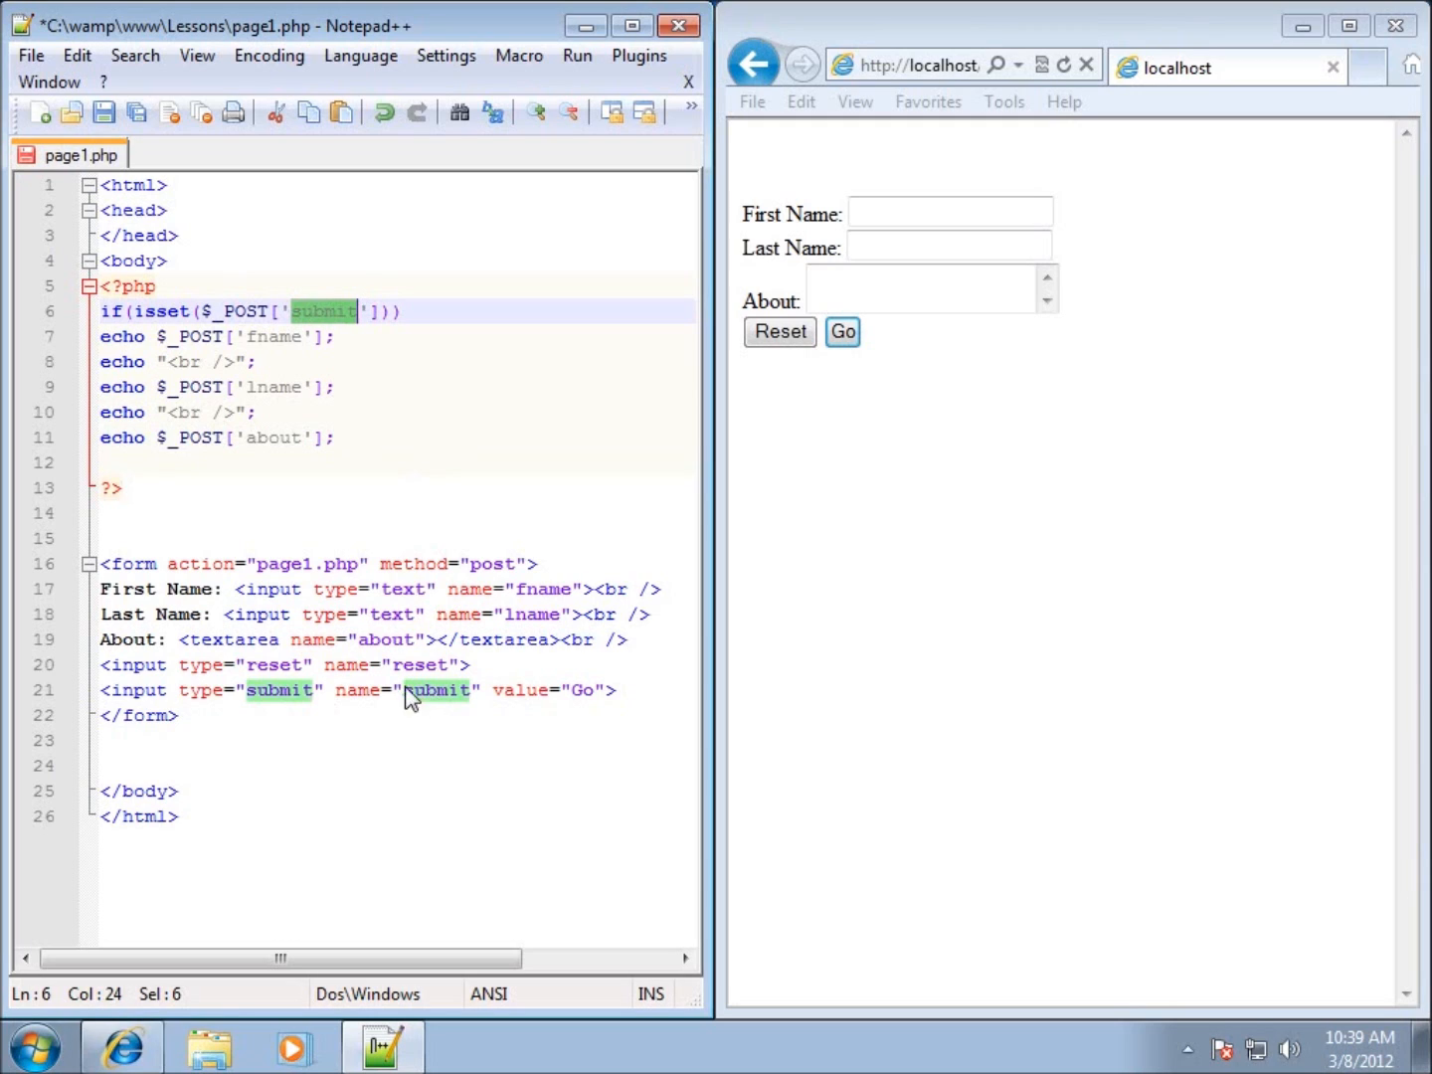
{"action": "mouse_move", "coordinate": [313, 313]}
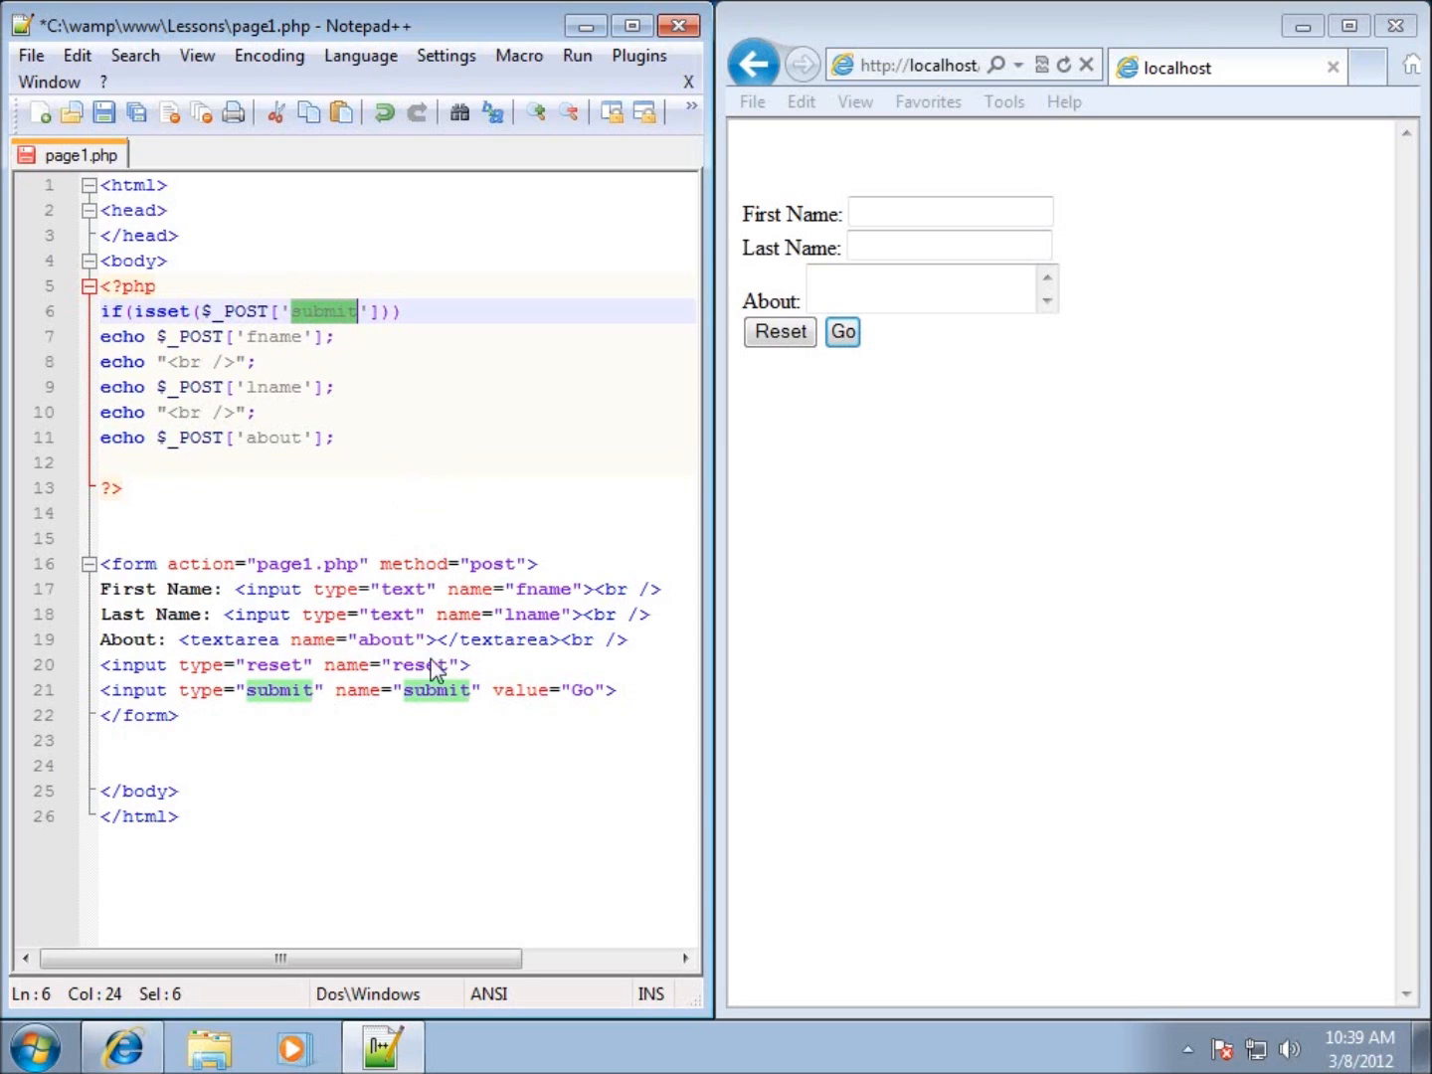
{"action": "left_click", "coordinate": [304, 311]}
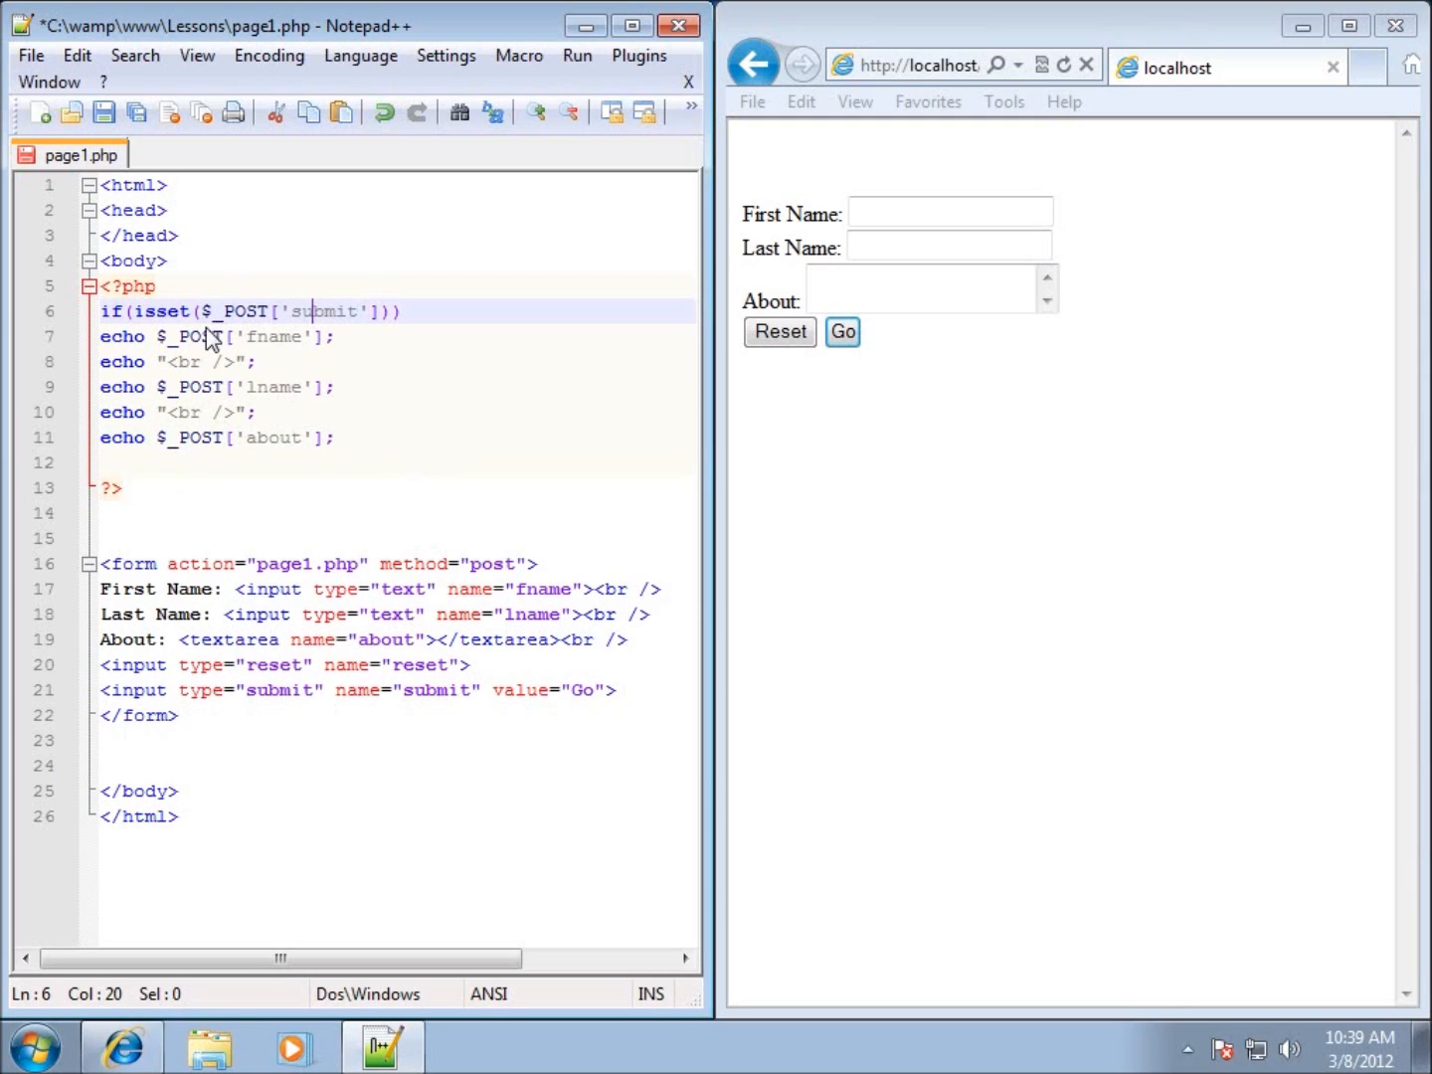
{"action": "mouse_move", "coordinate": [184, 350]}
{"action": "type", "text": "{"}
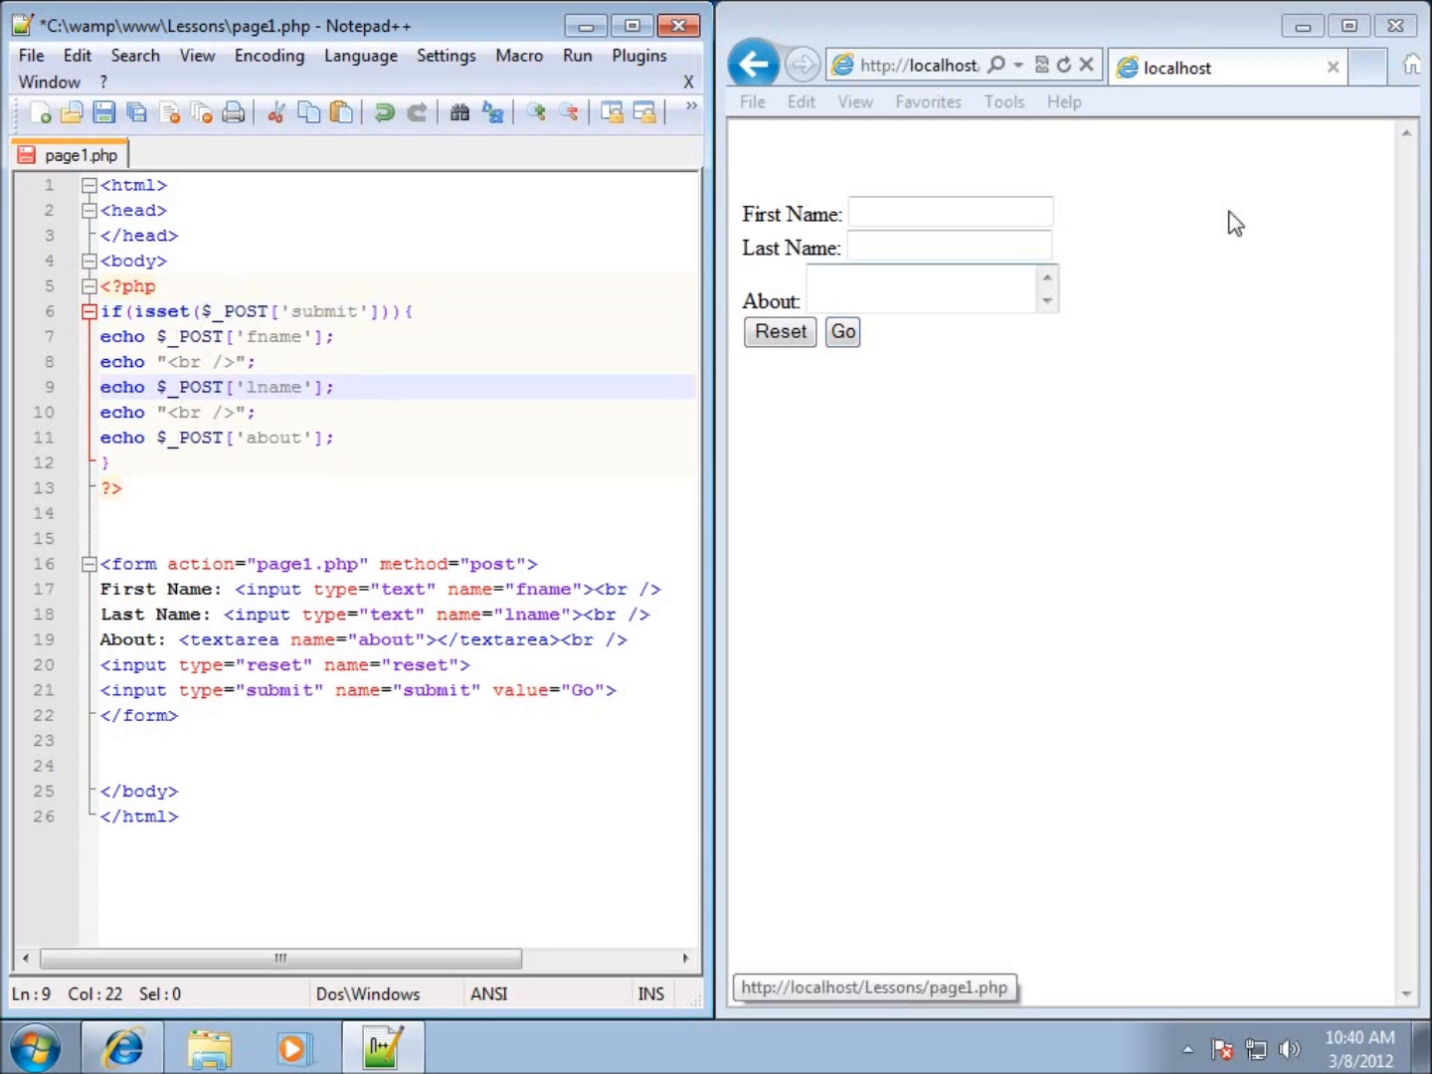
Step: In a new Internet Explorer tab, load page1.php from localhost's Lessons project
{"action": "left_click", "coordinate": [1367, 66]}
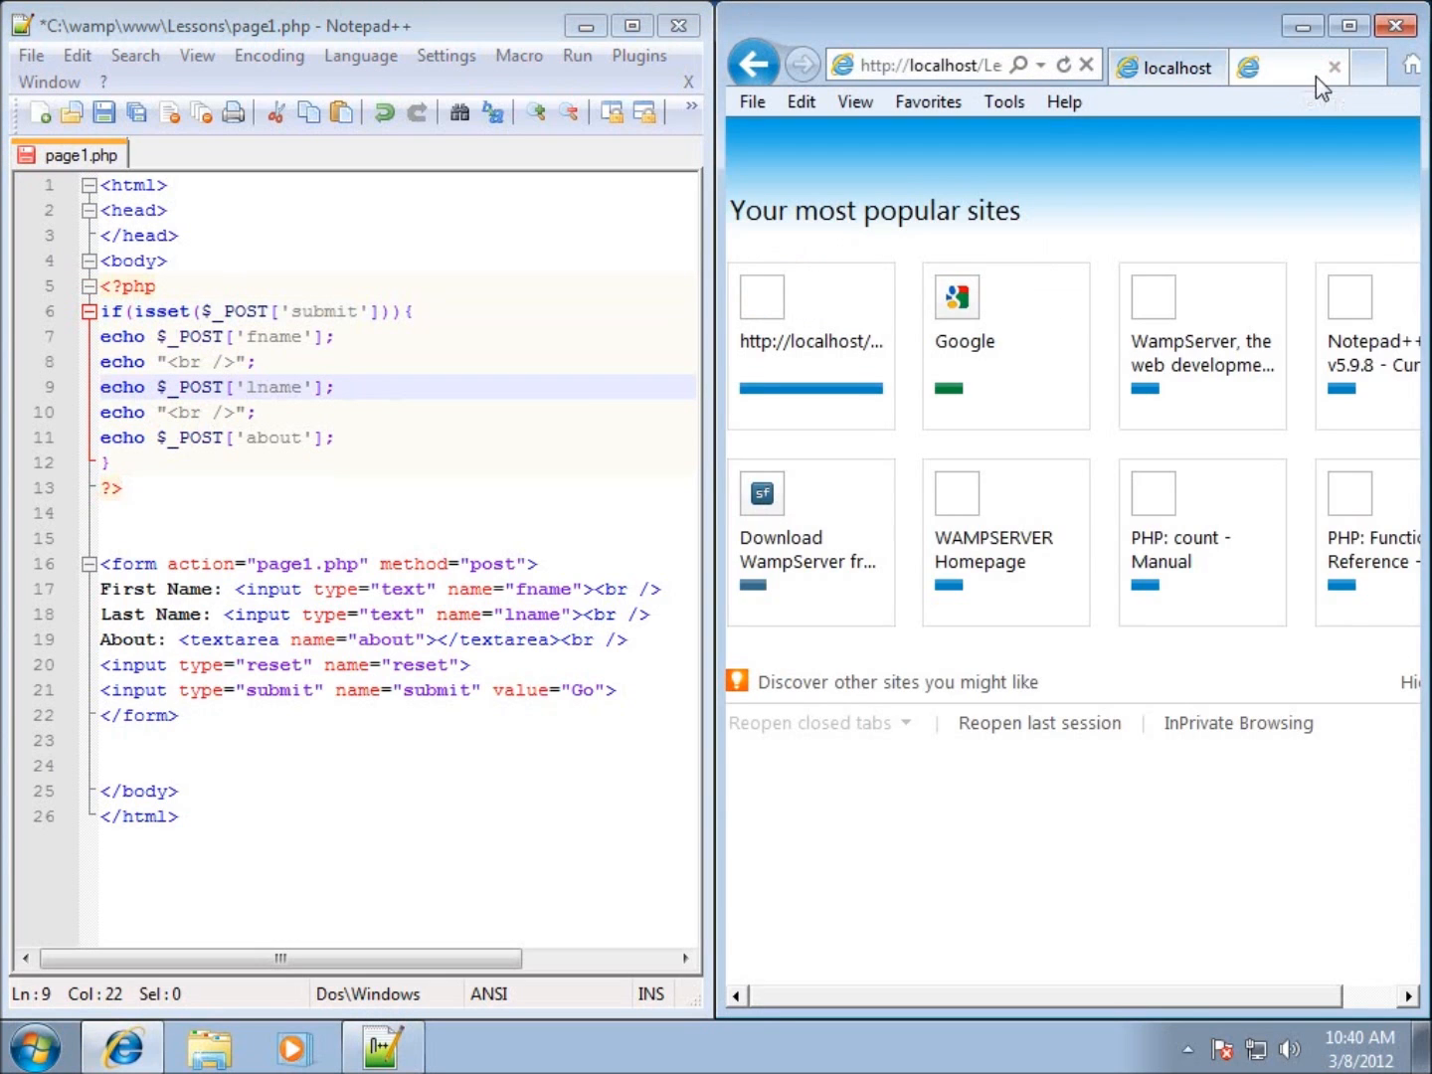
{"action": "left_click", "coordinate": [1333, 67]}
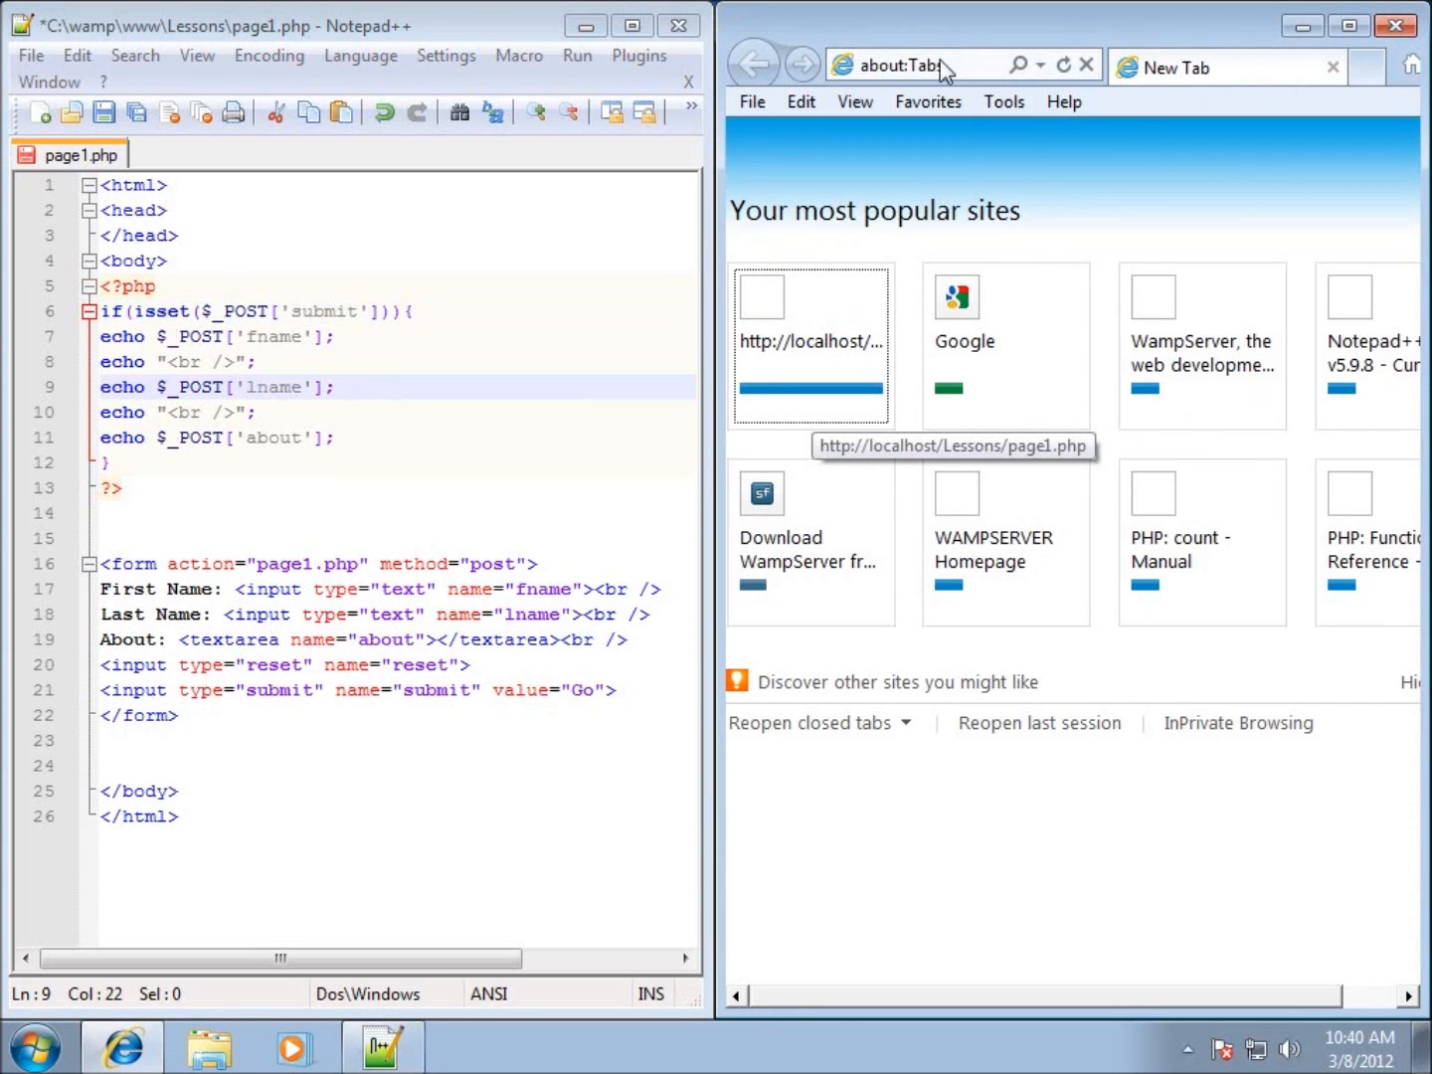
{"action": "left_click", "coordinate": [890, 66]}
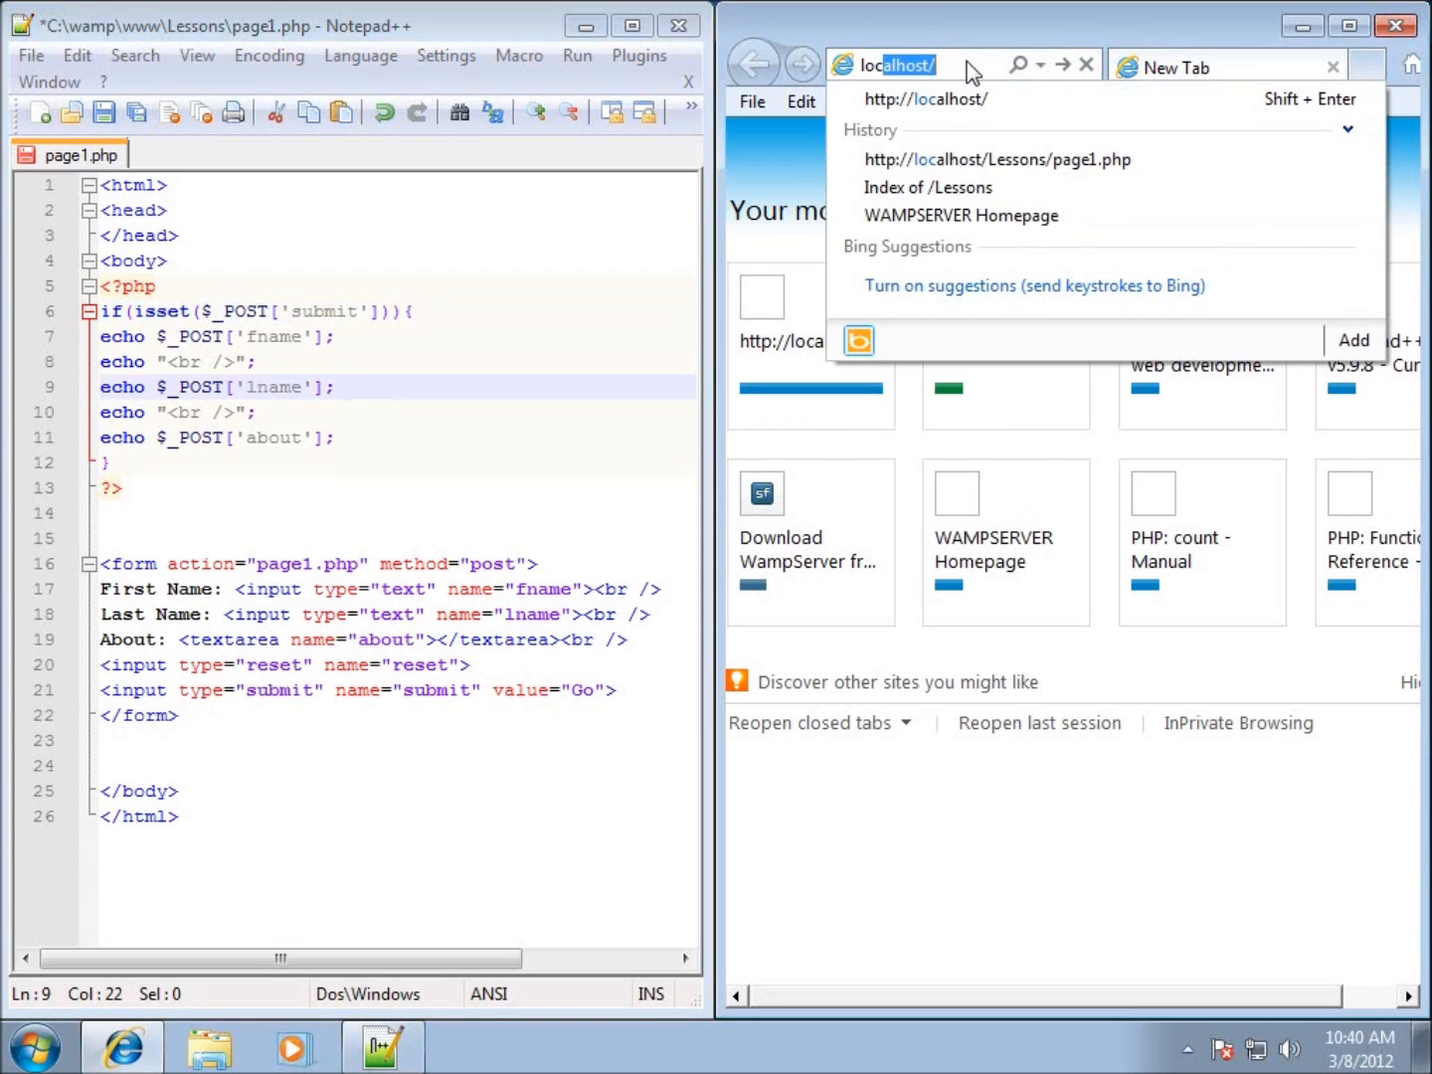
{"action": "left_click", "coordinate": [960, 215]}
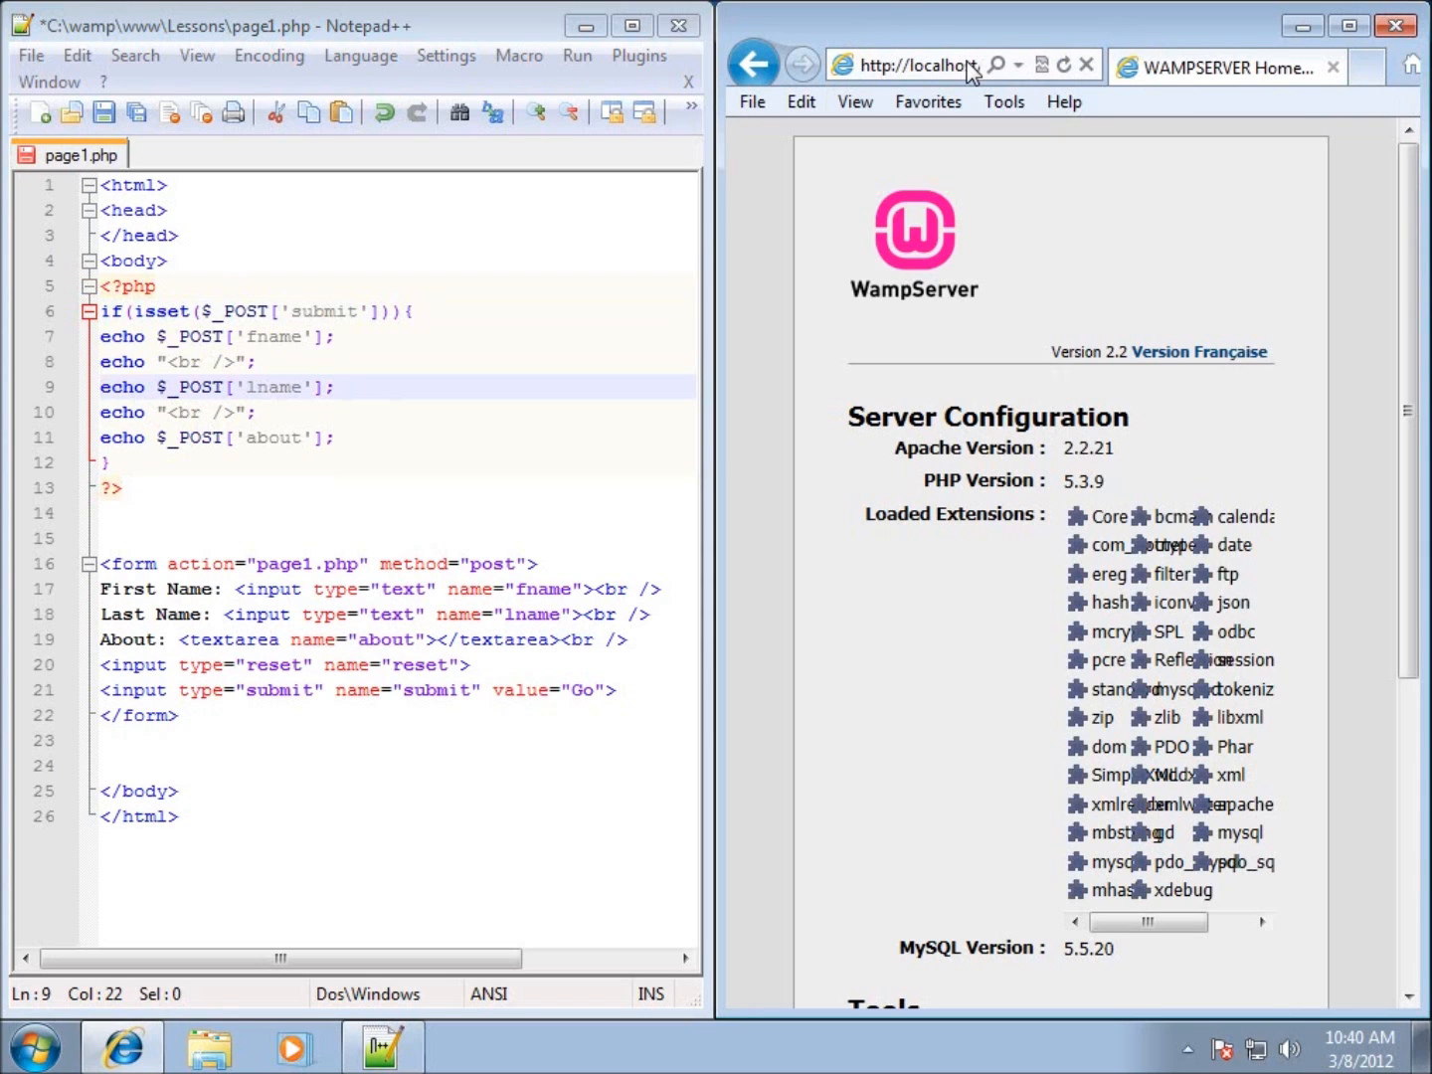
{"action": "scroll", "scroll_direction": "down", "scroll_amount": 3}
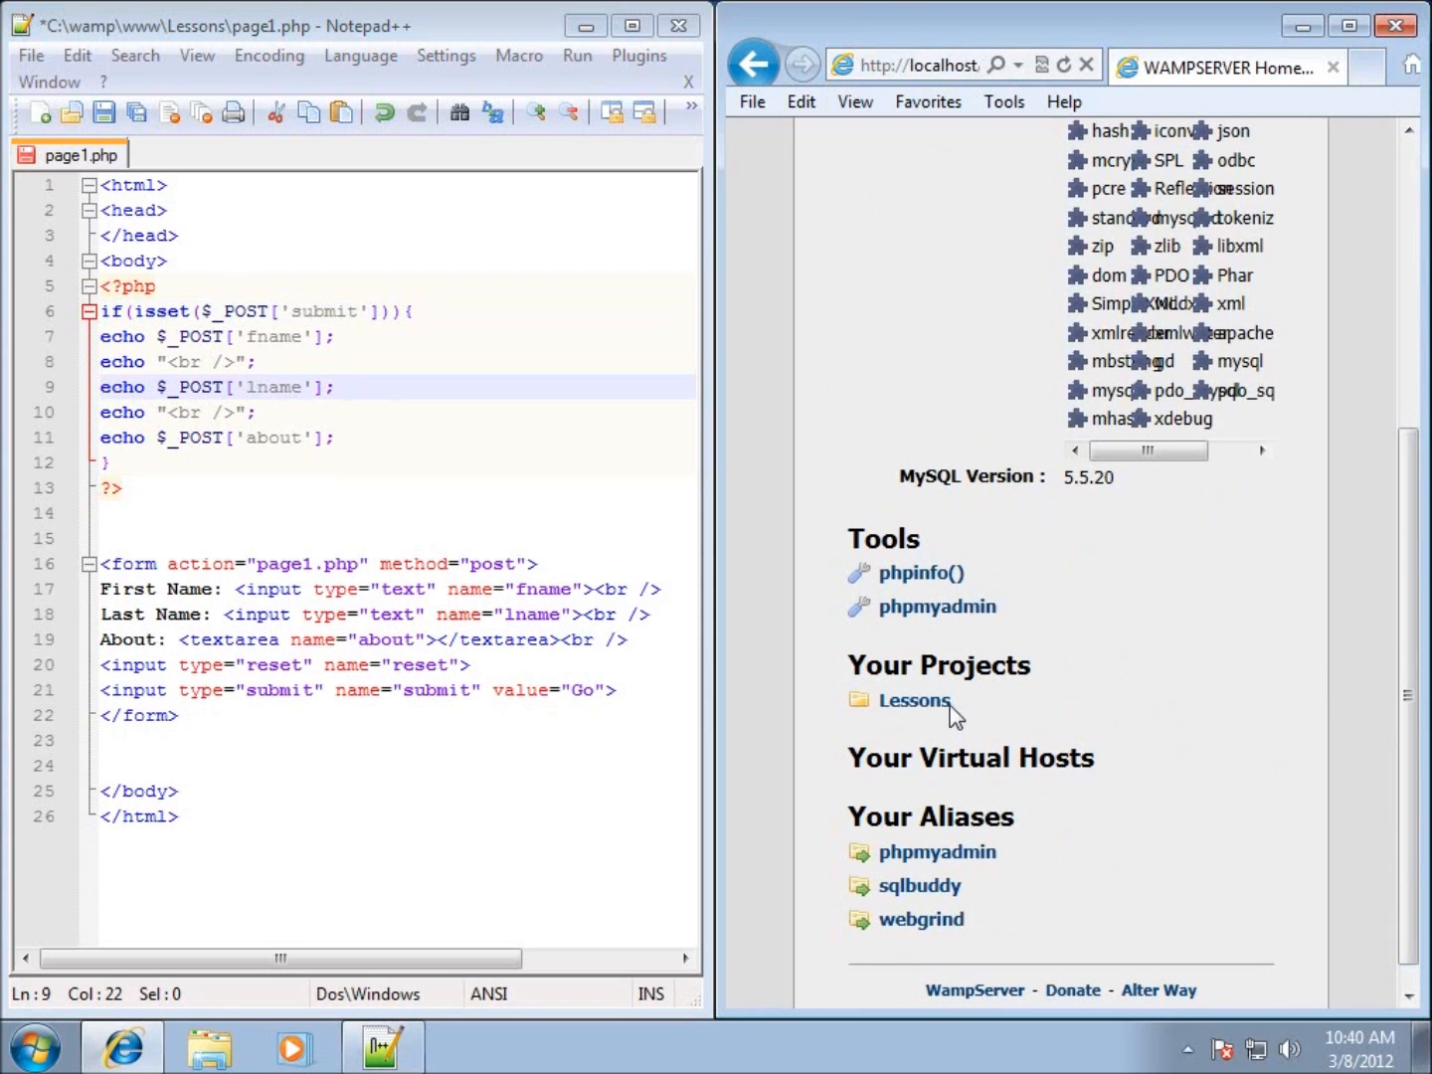
{"action": "left_click", "coordinate": [912, 699]}
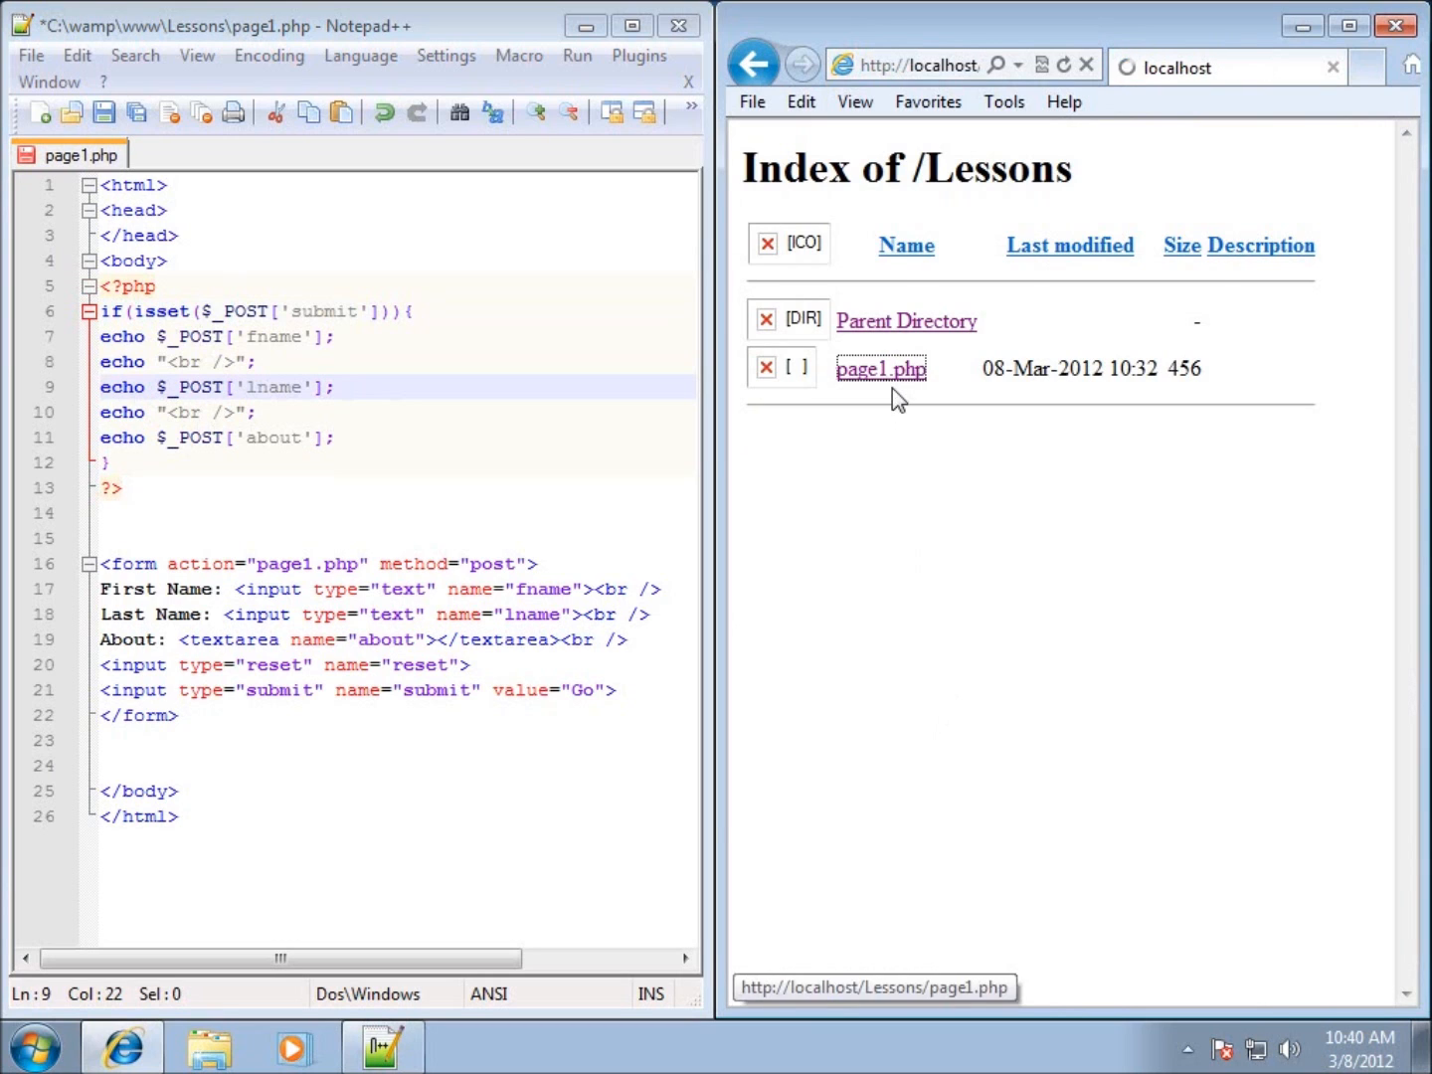
{"action": "left_click", "coordinate": [879, 368]}
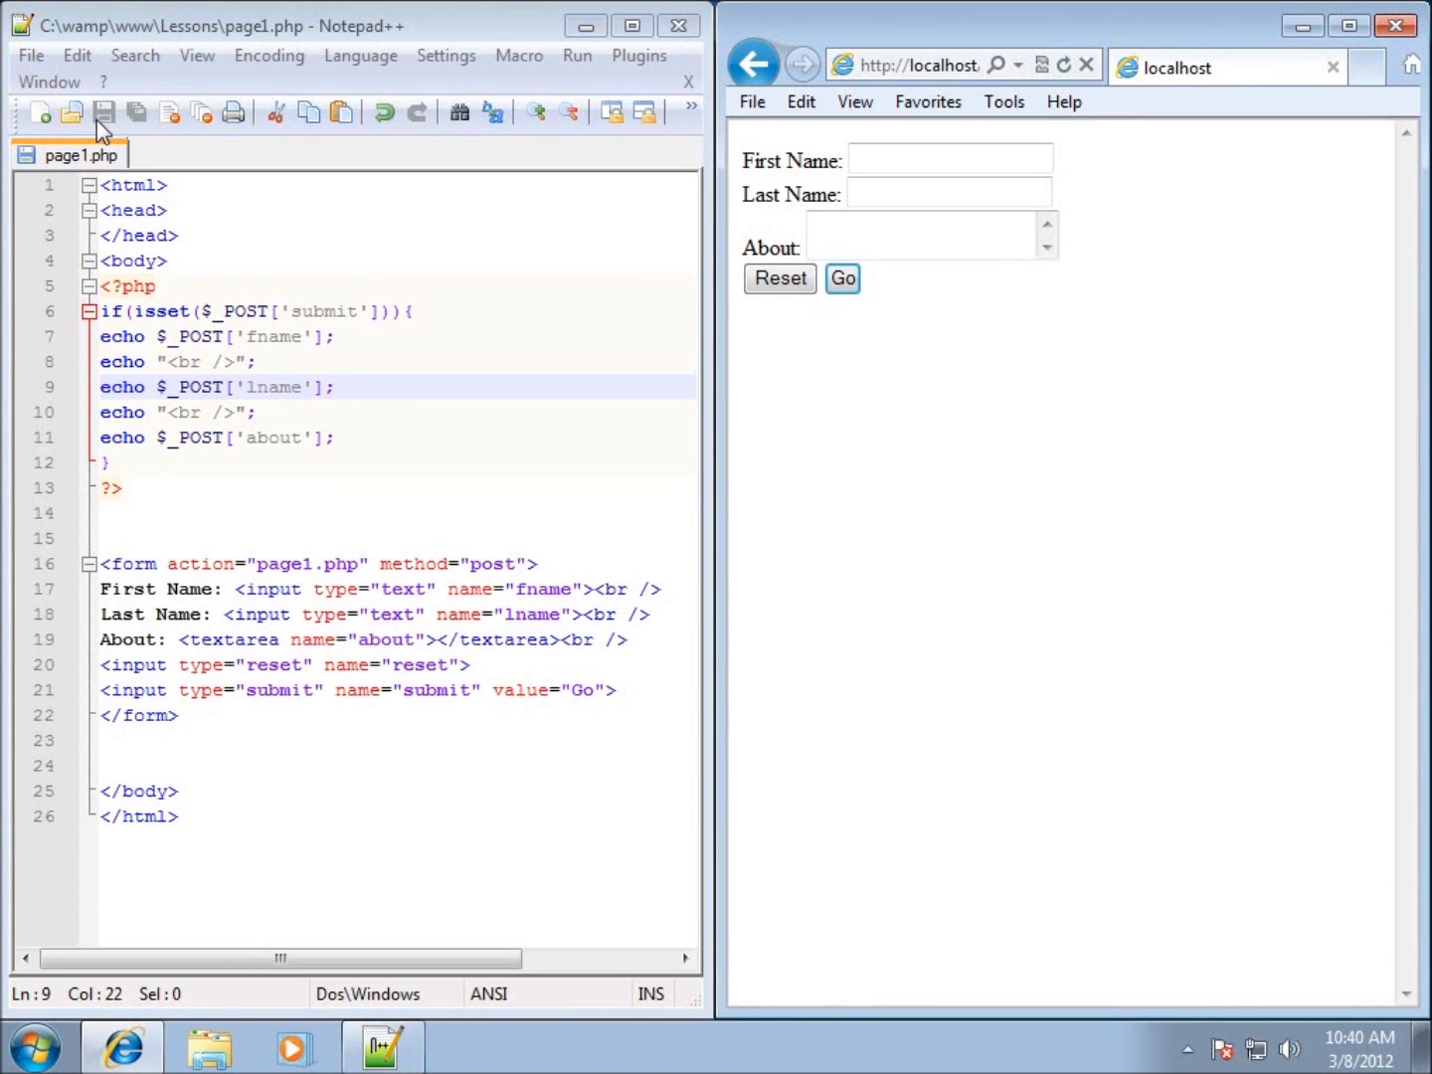
{"action": "mouse_move", "coordinate": [1123, 458]}
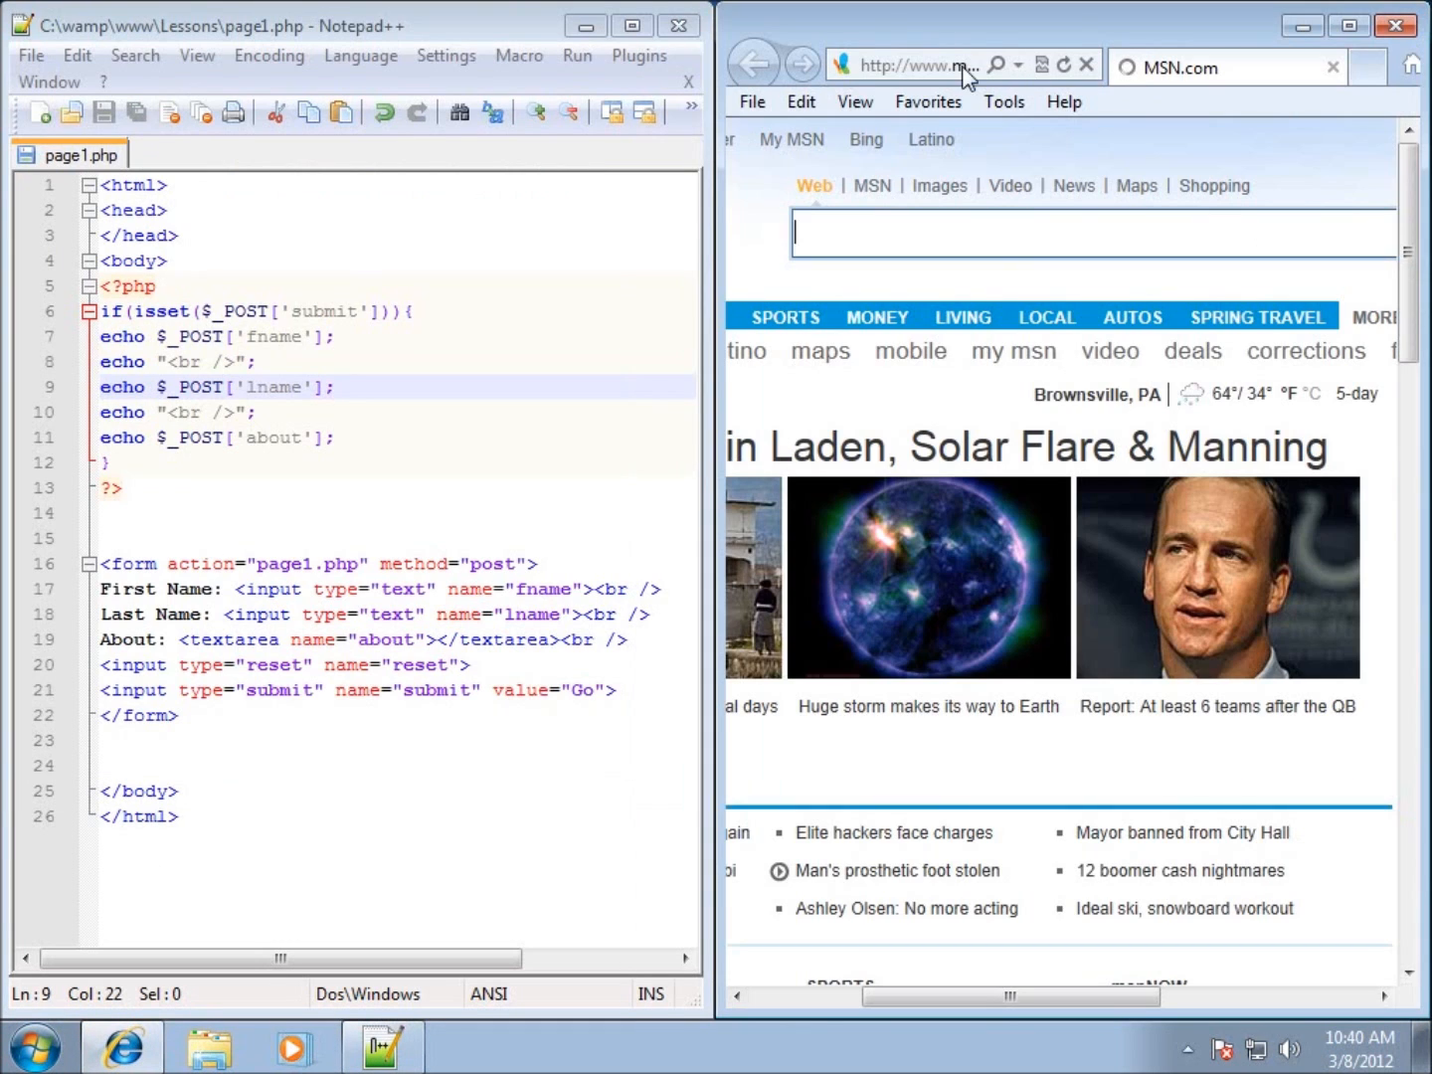
{"action": "type", "text": "localhost/"}
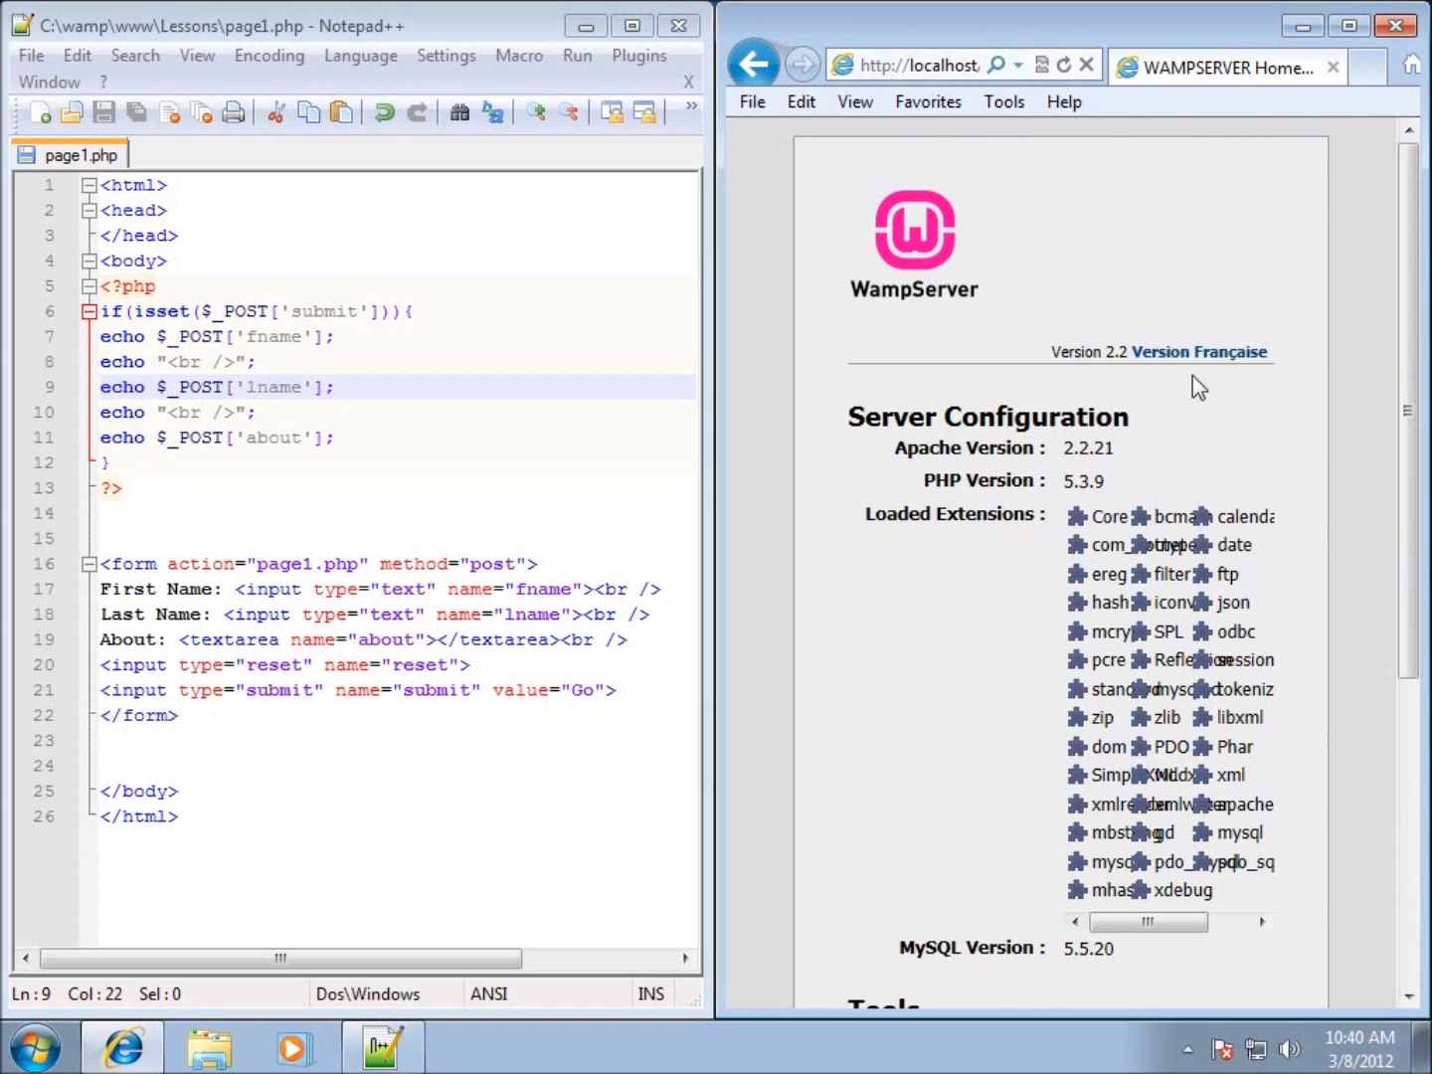
{"action": "scroll", "scroll_direction": "down", "scroll_amount": 3}
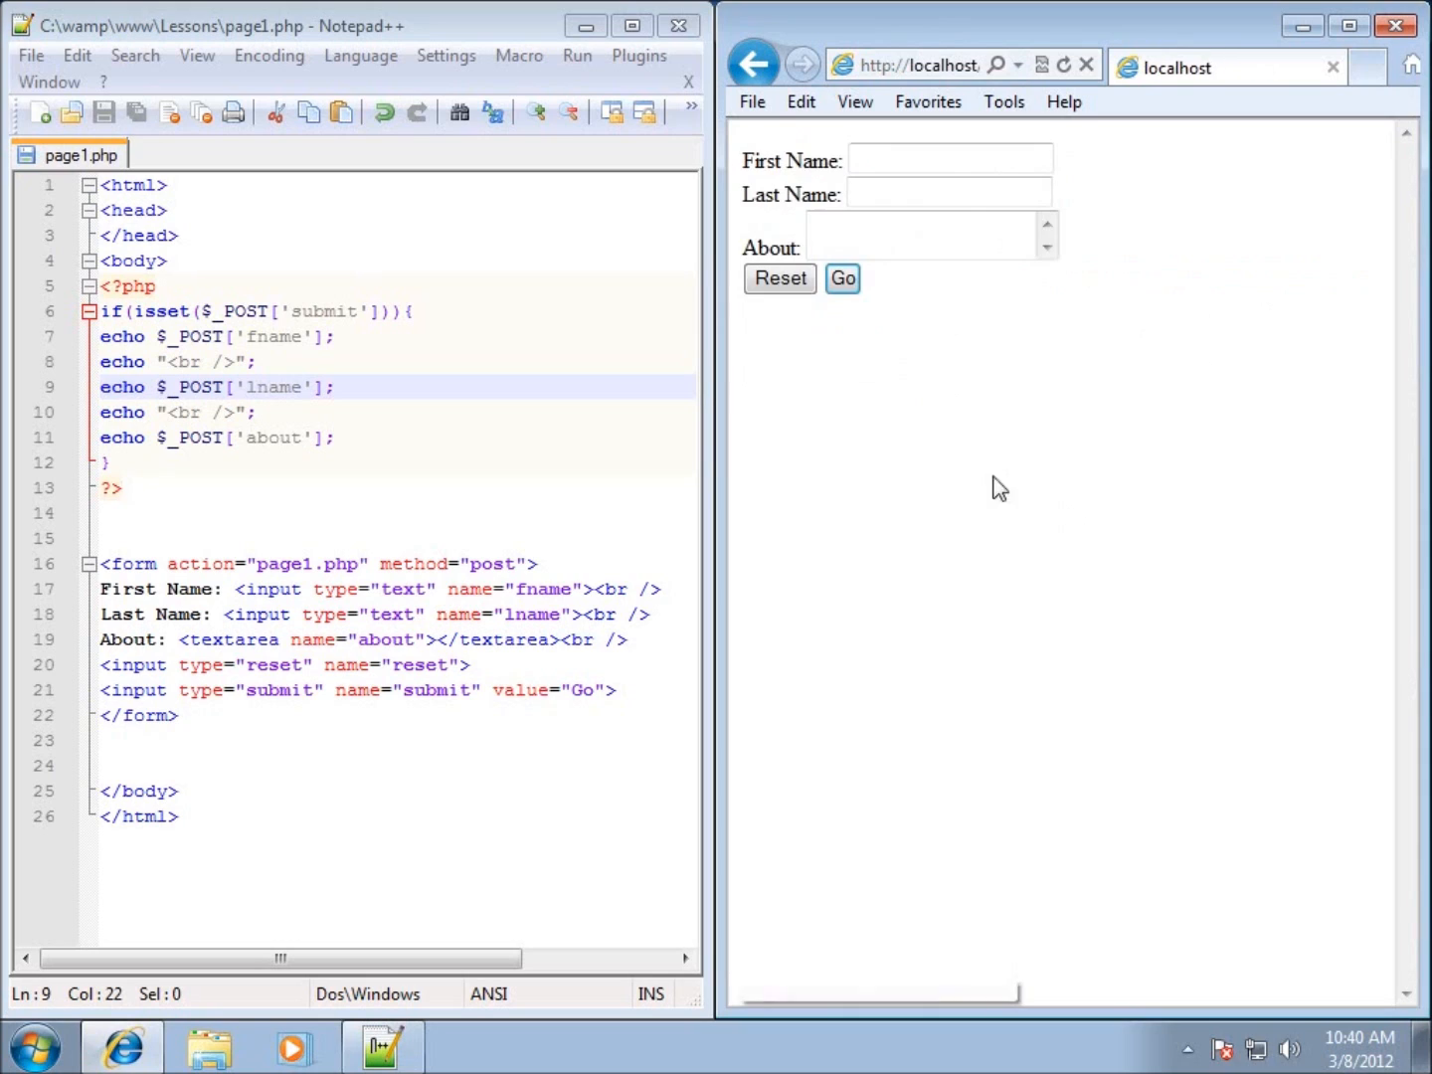
{"action": "mouse_move", "coordinate": [925, 278]}
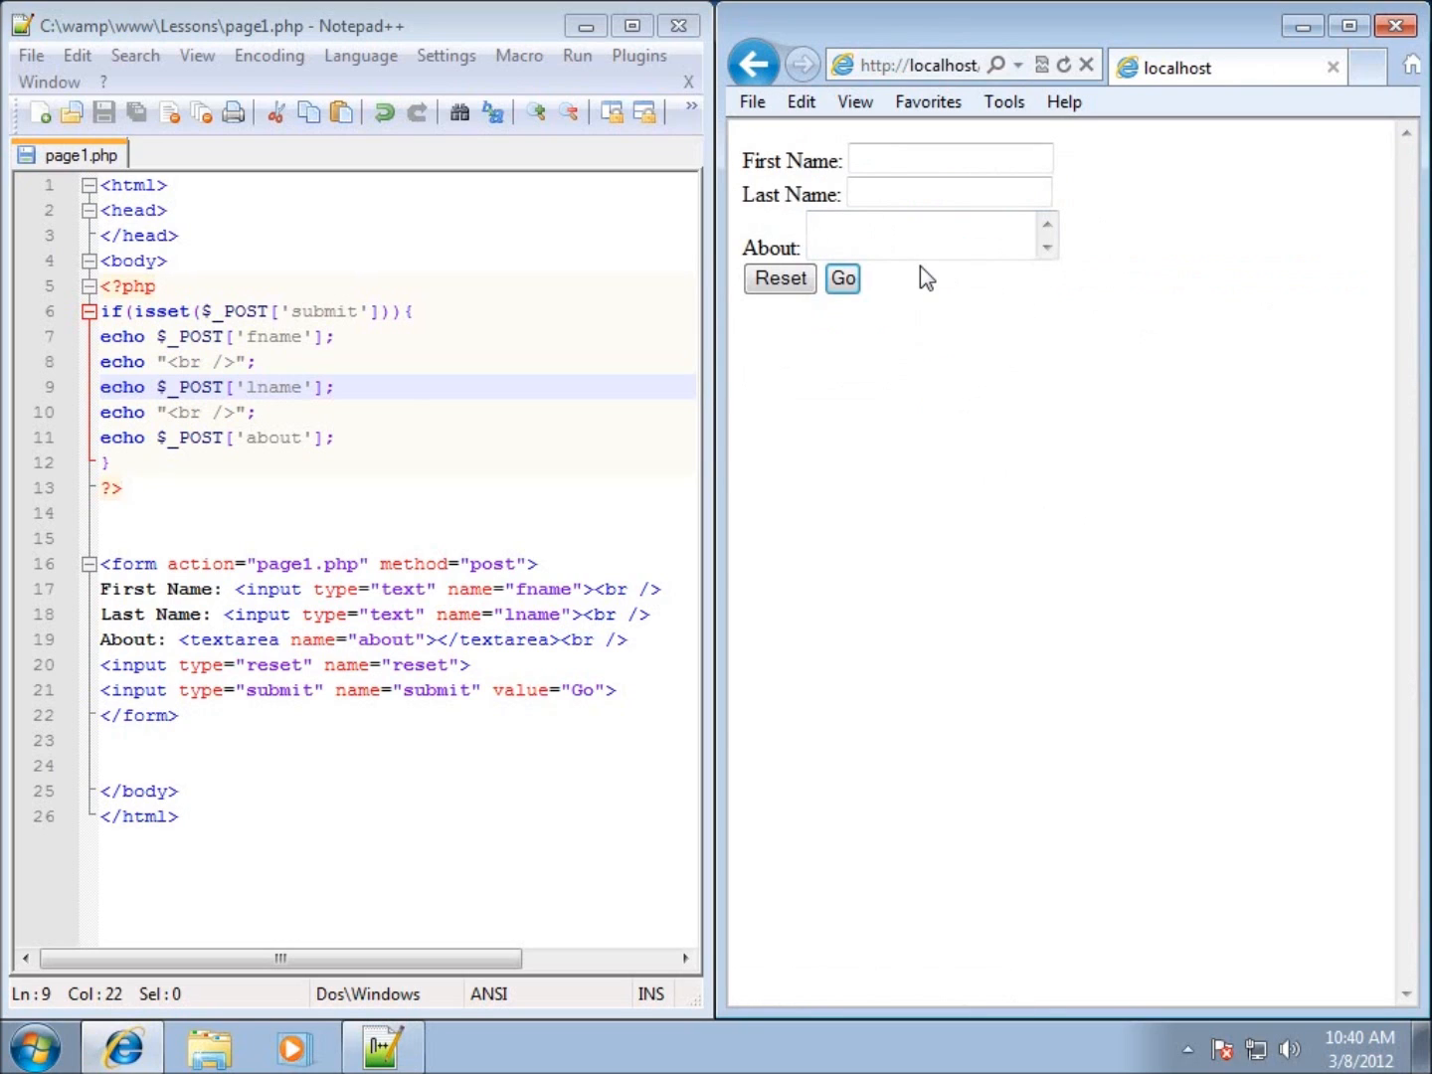
{"action": "mouse_move", "coordinate": [642, 411]}
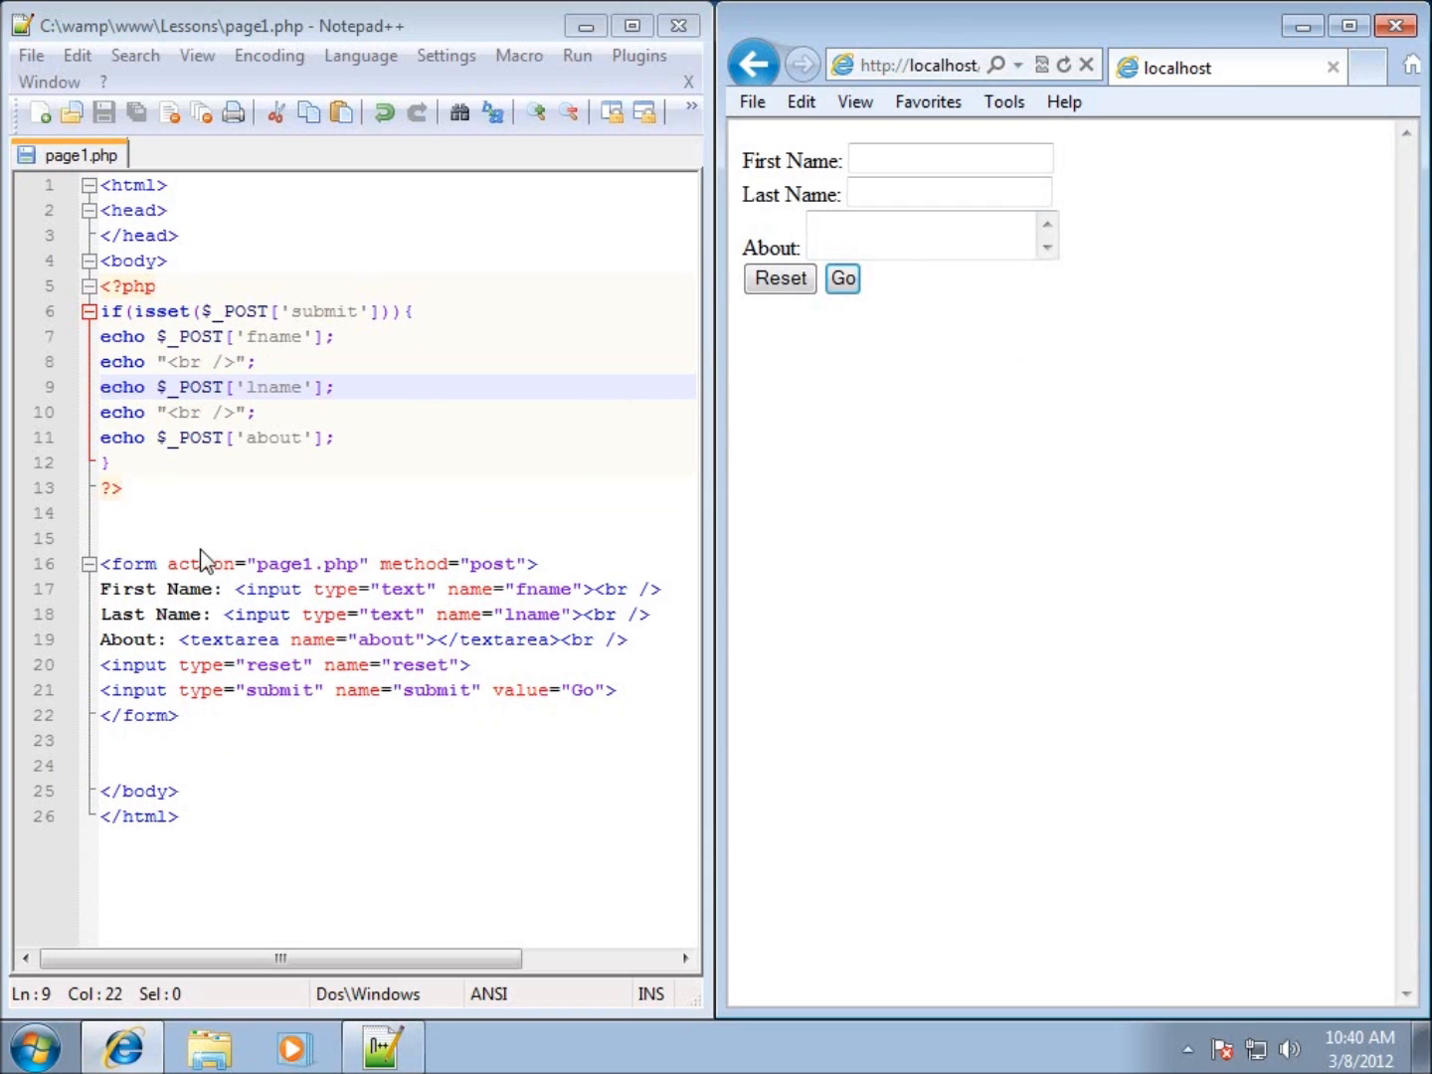
{"action": "mouse_move", "coordinate": [320, 442]}
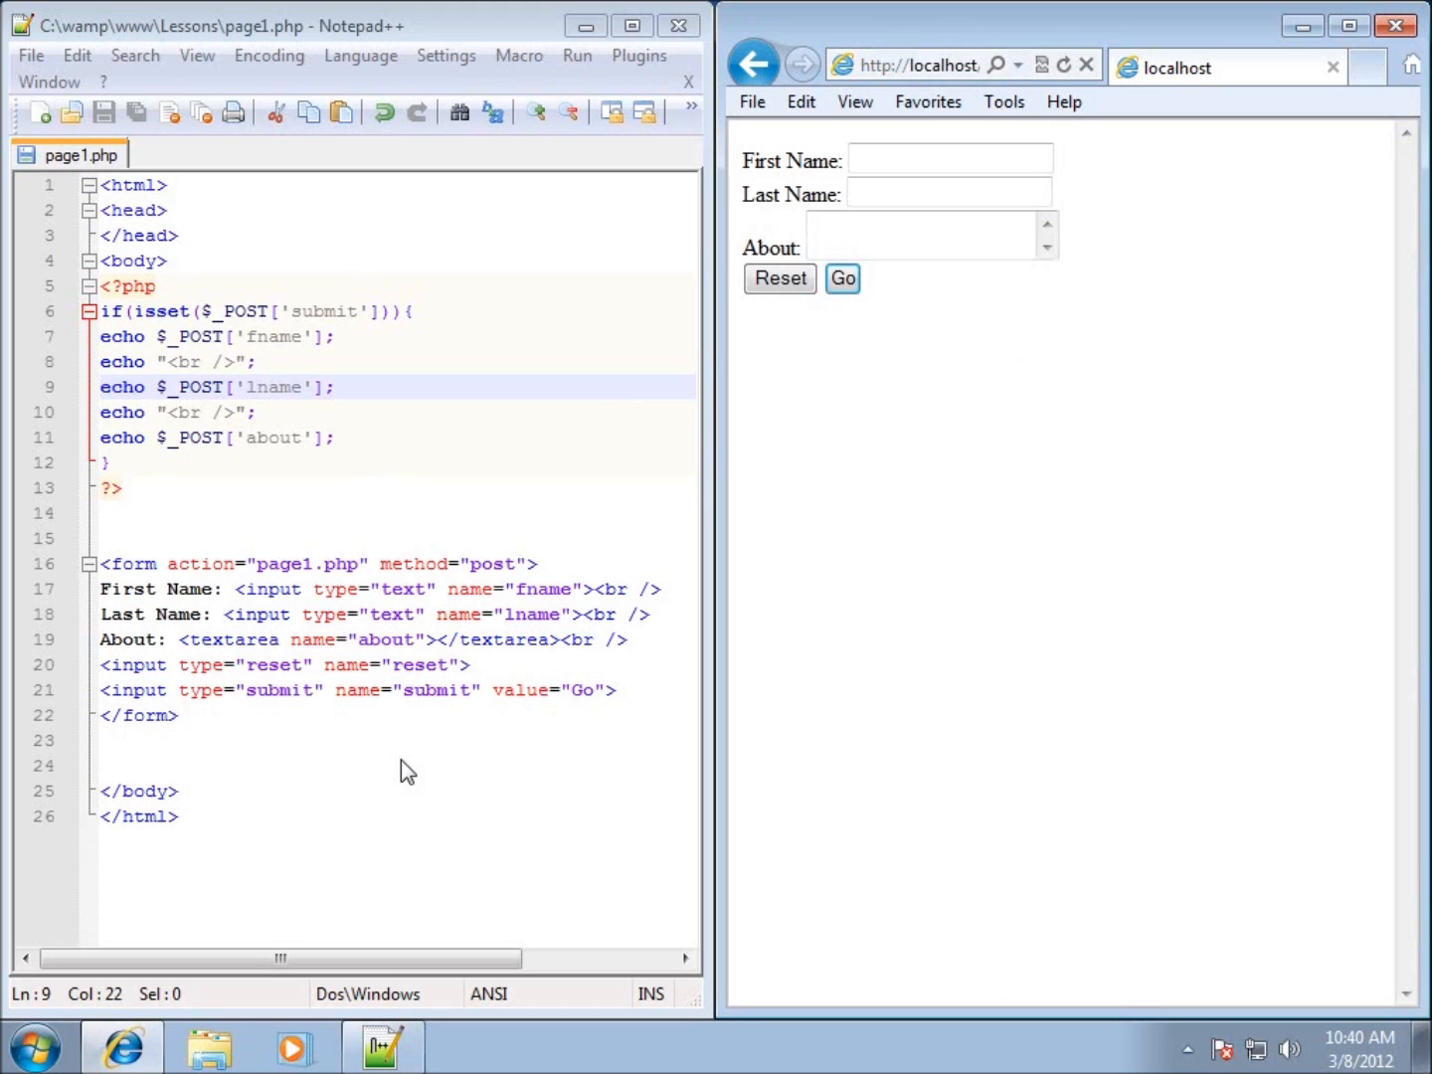
{"action": "mouse_move", "coordinate": [985, 262]}
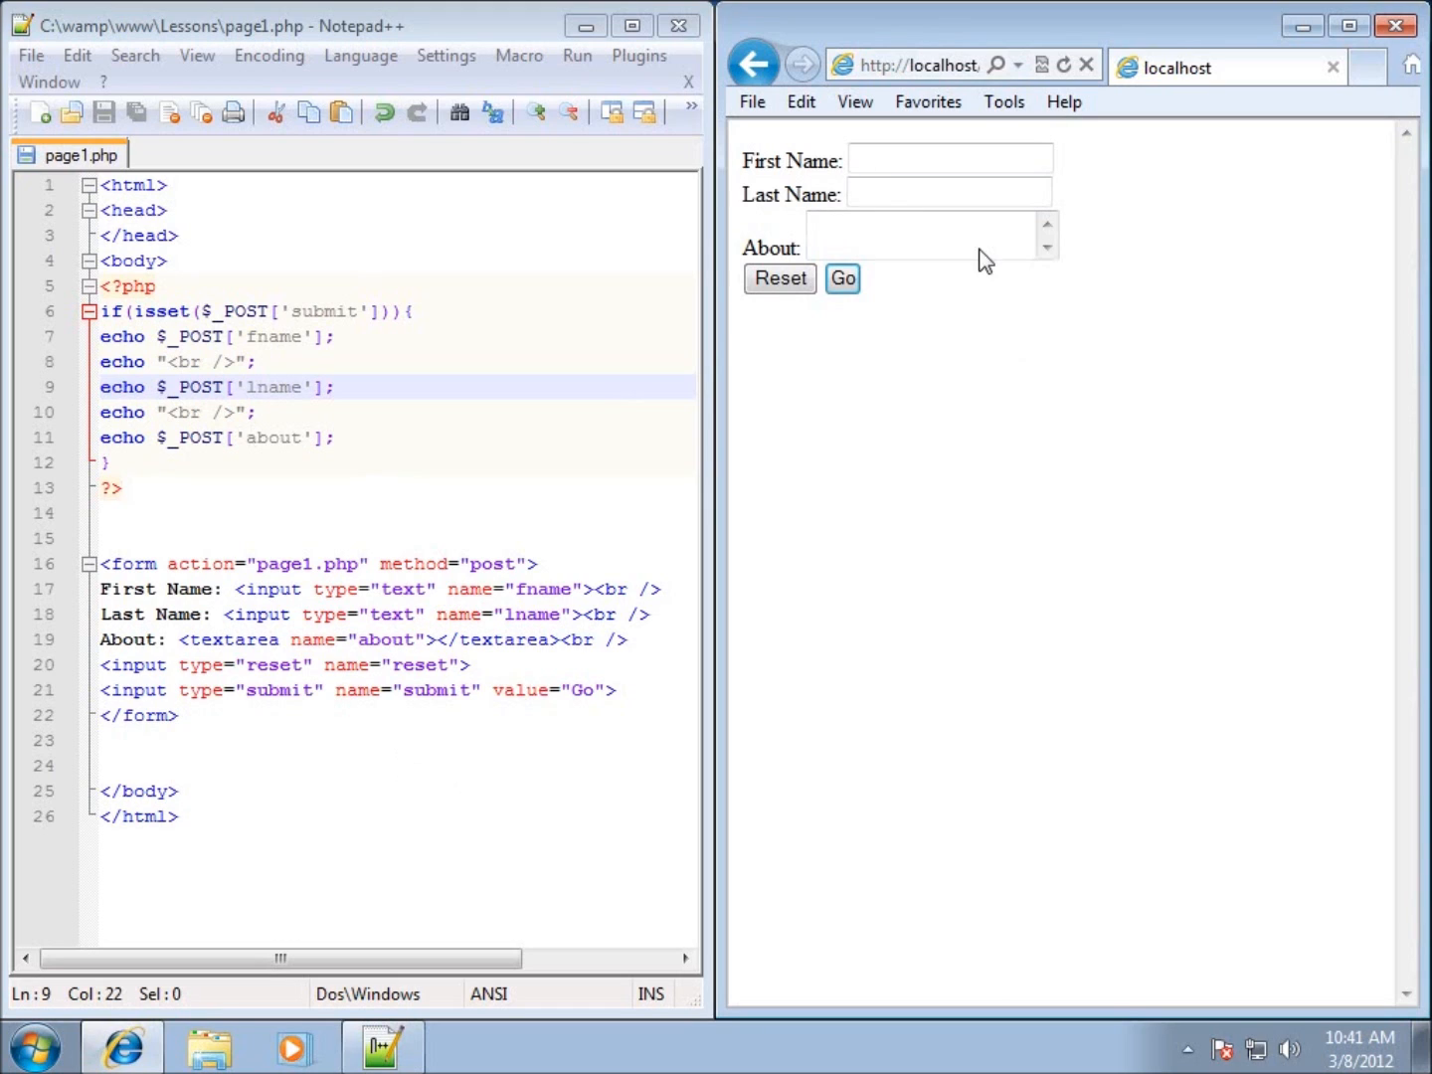
{"action": "mouse_move", "coordinate": [288, 671]}
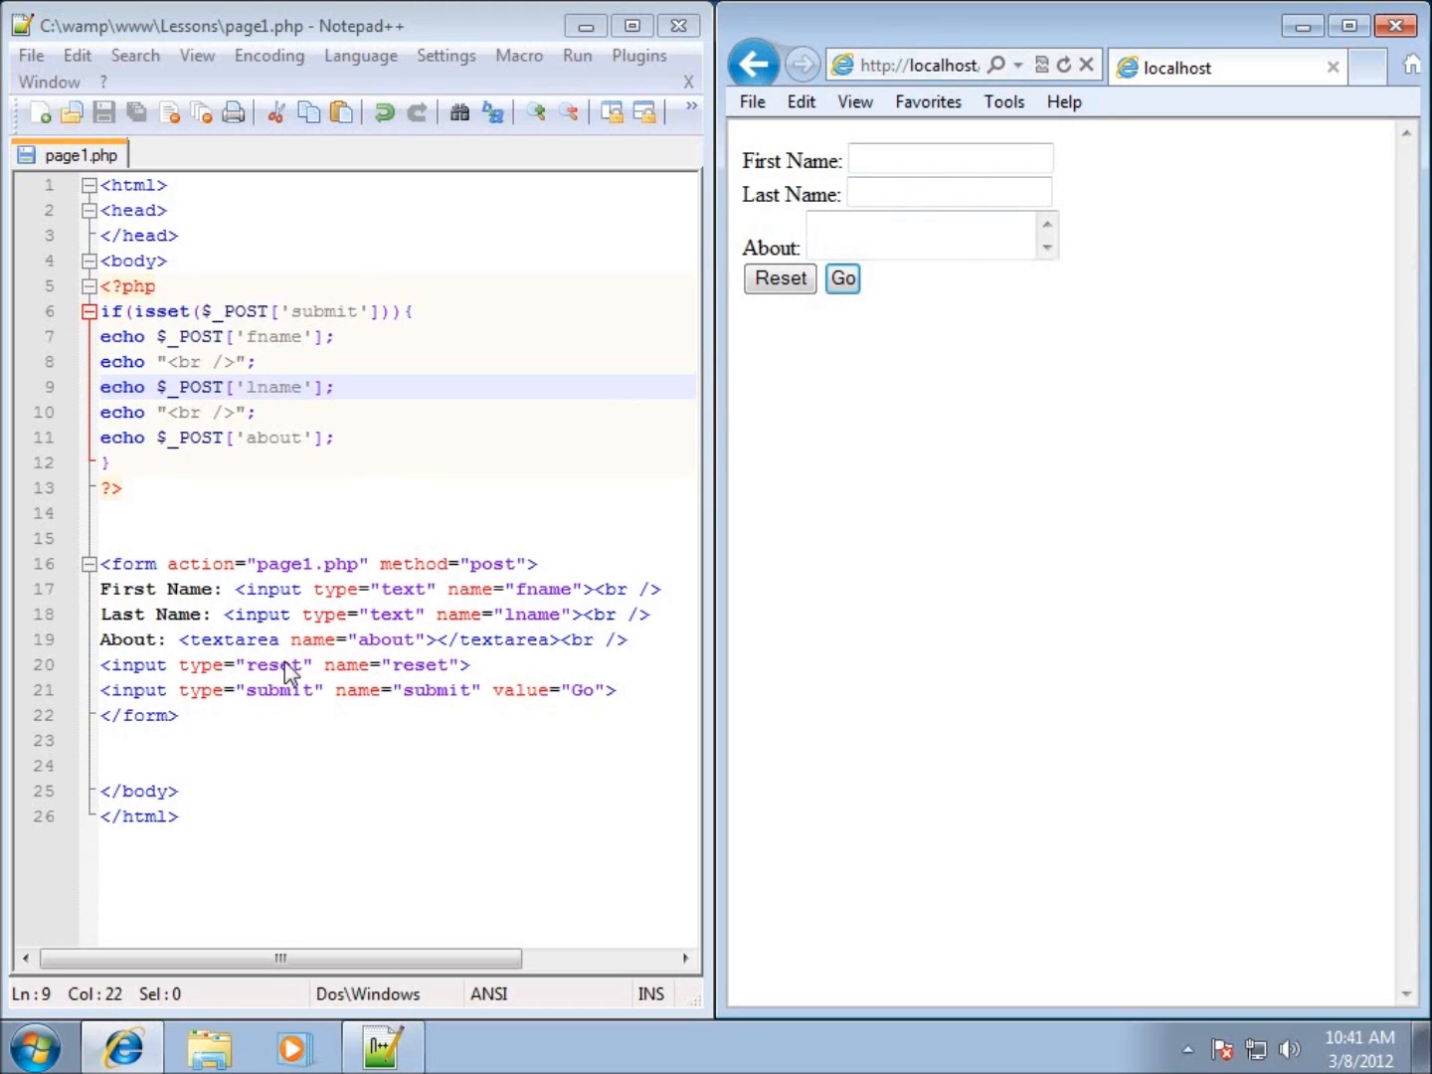
{"action": "mouse_move", "coordinate": [395, 693]}
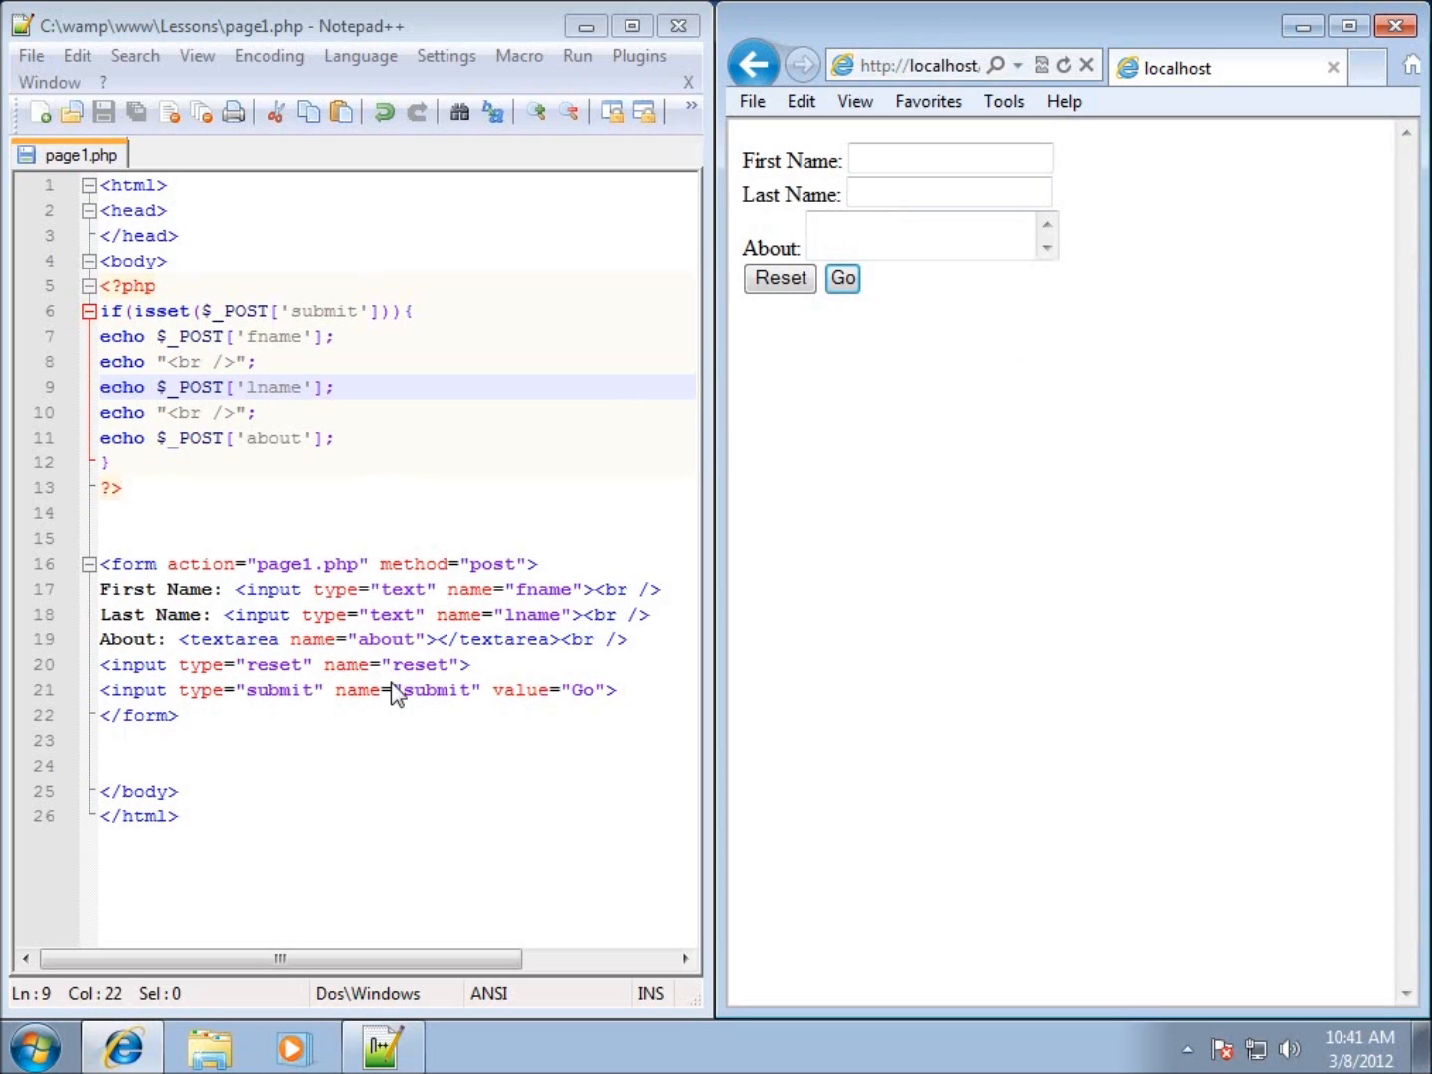
{"action": "mouse_move", "coordinate": [637, 553]}
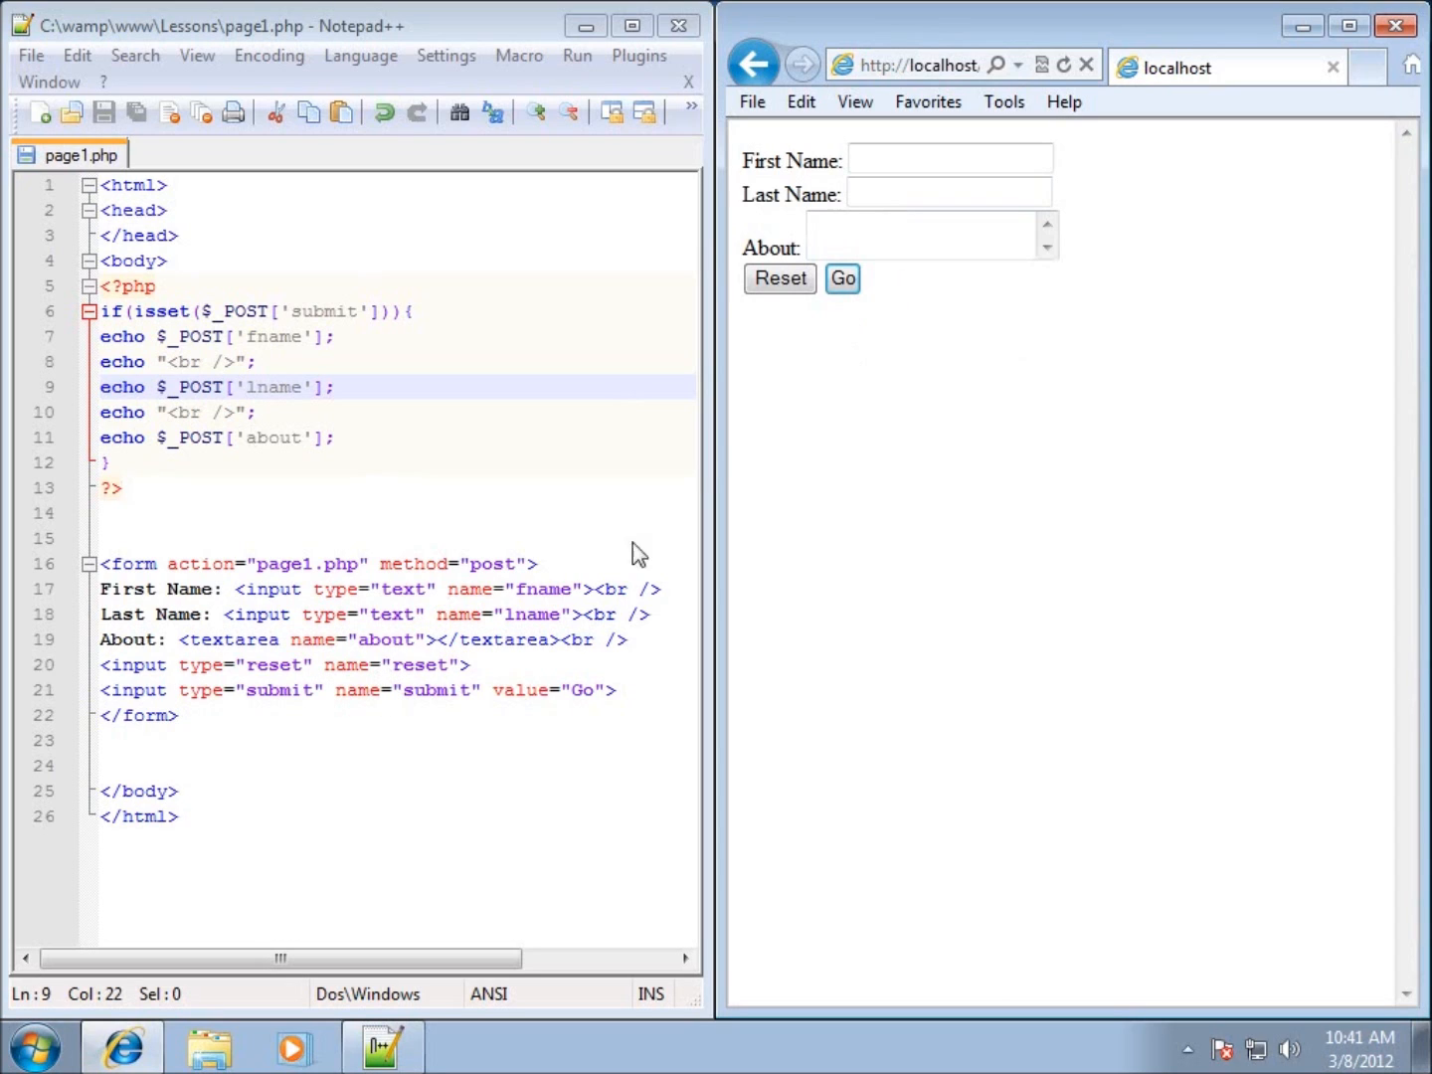